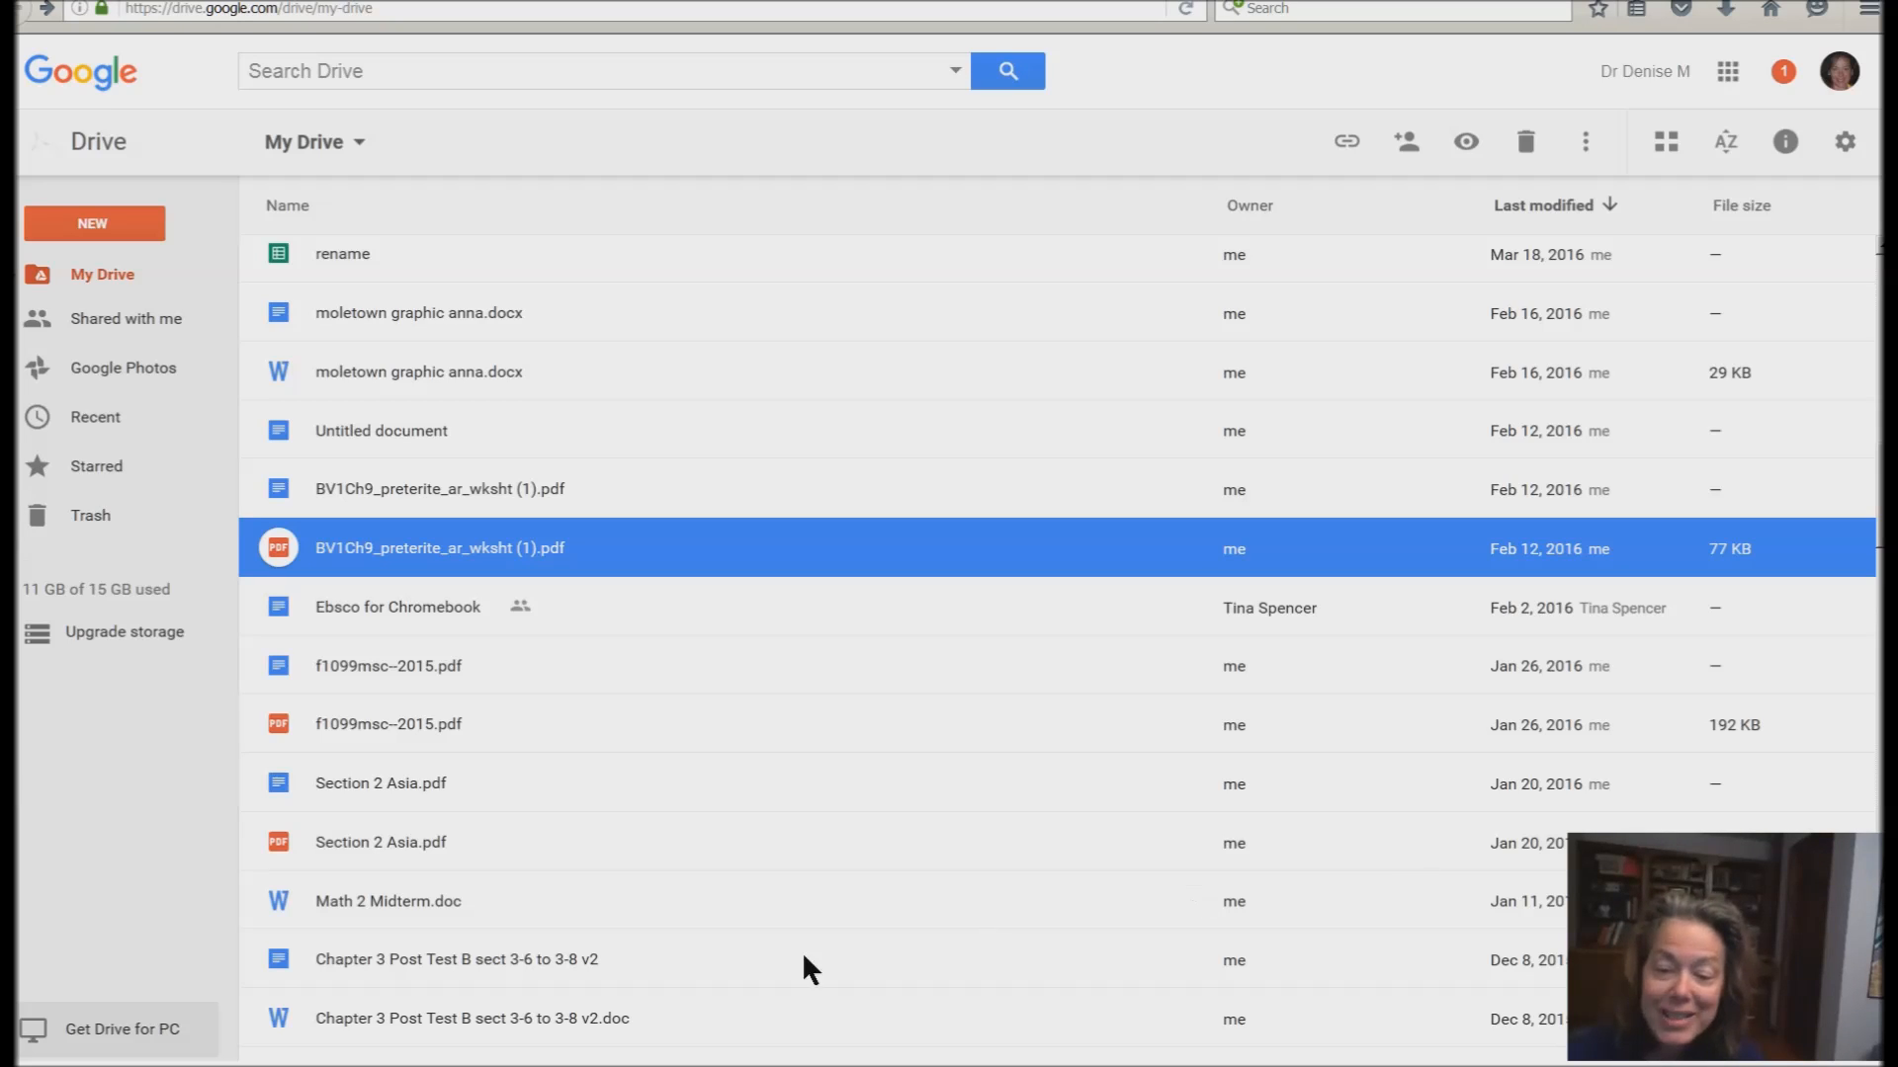
mouse_move(275, 572)
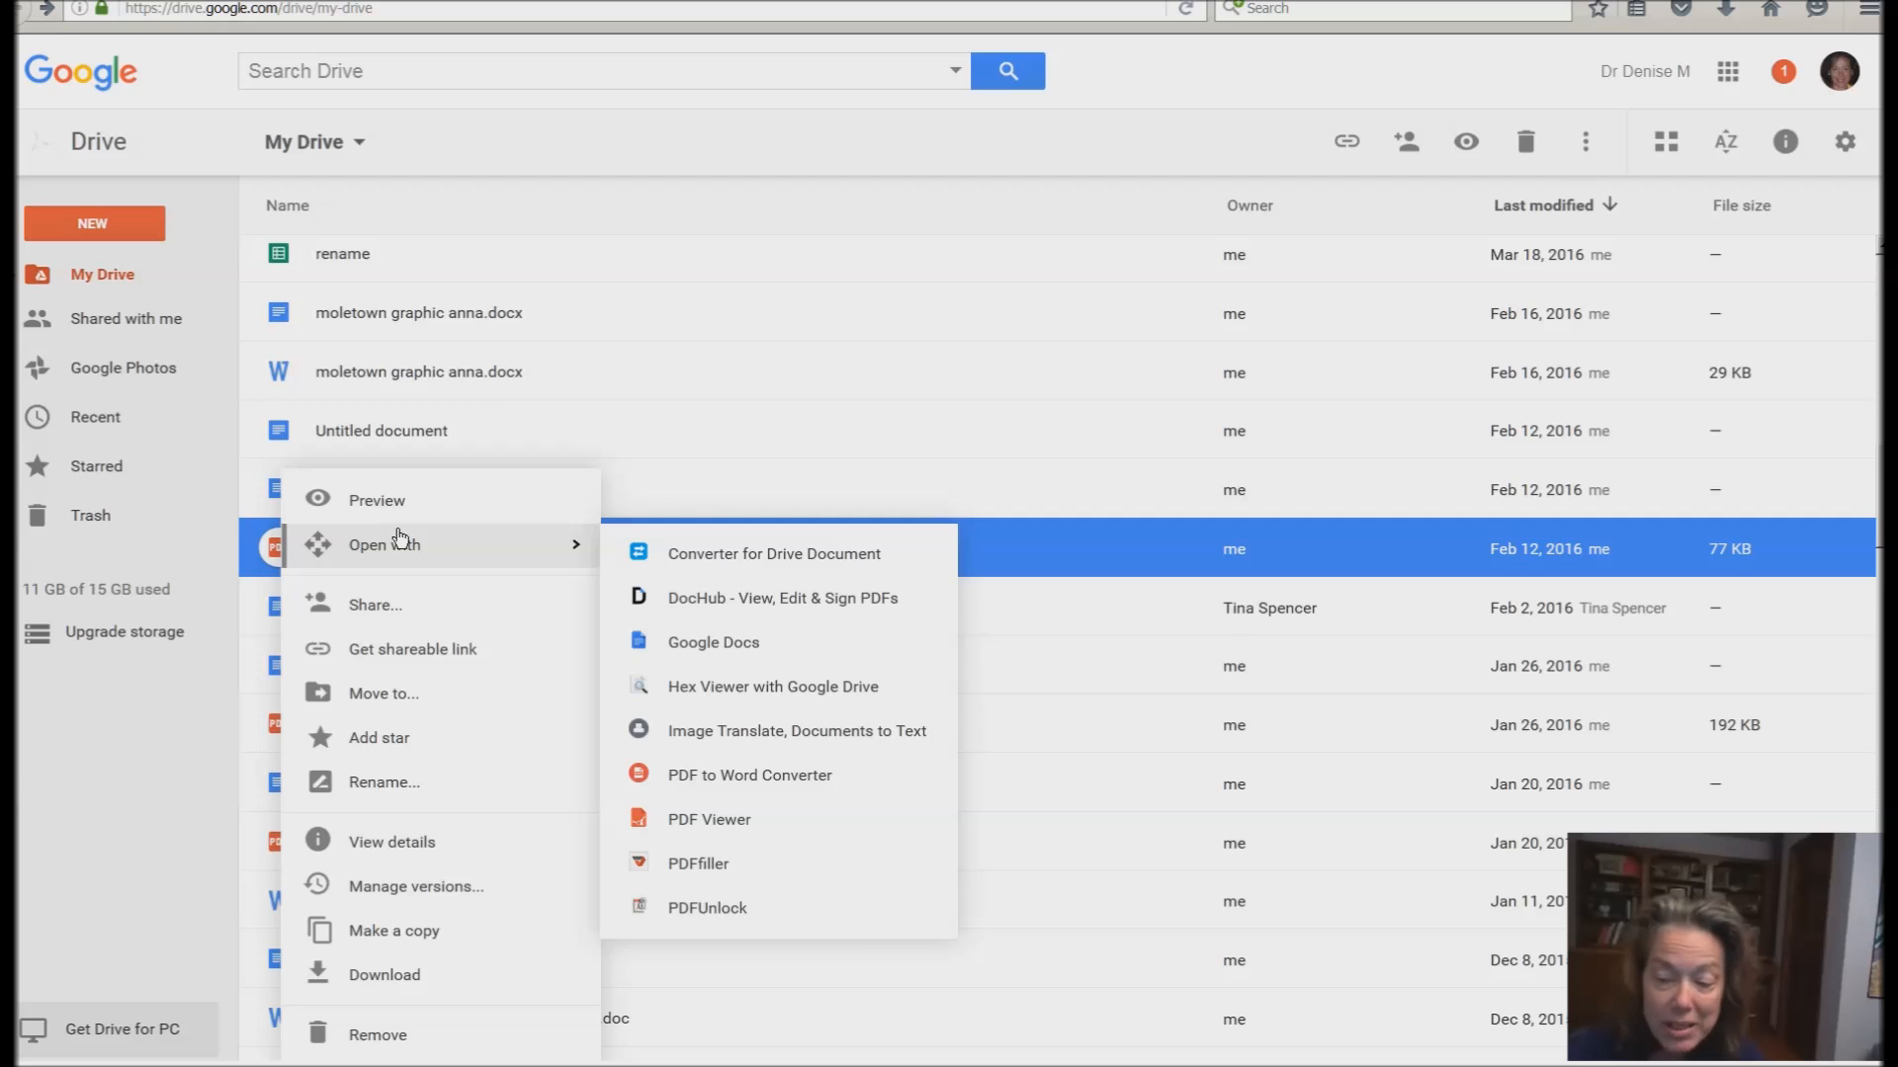
mouse_move(705, 566)
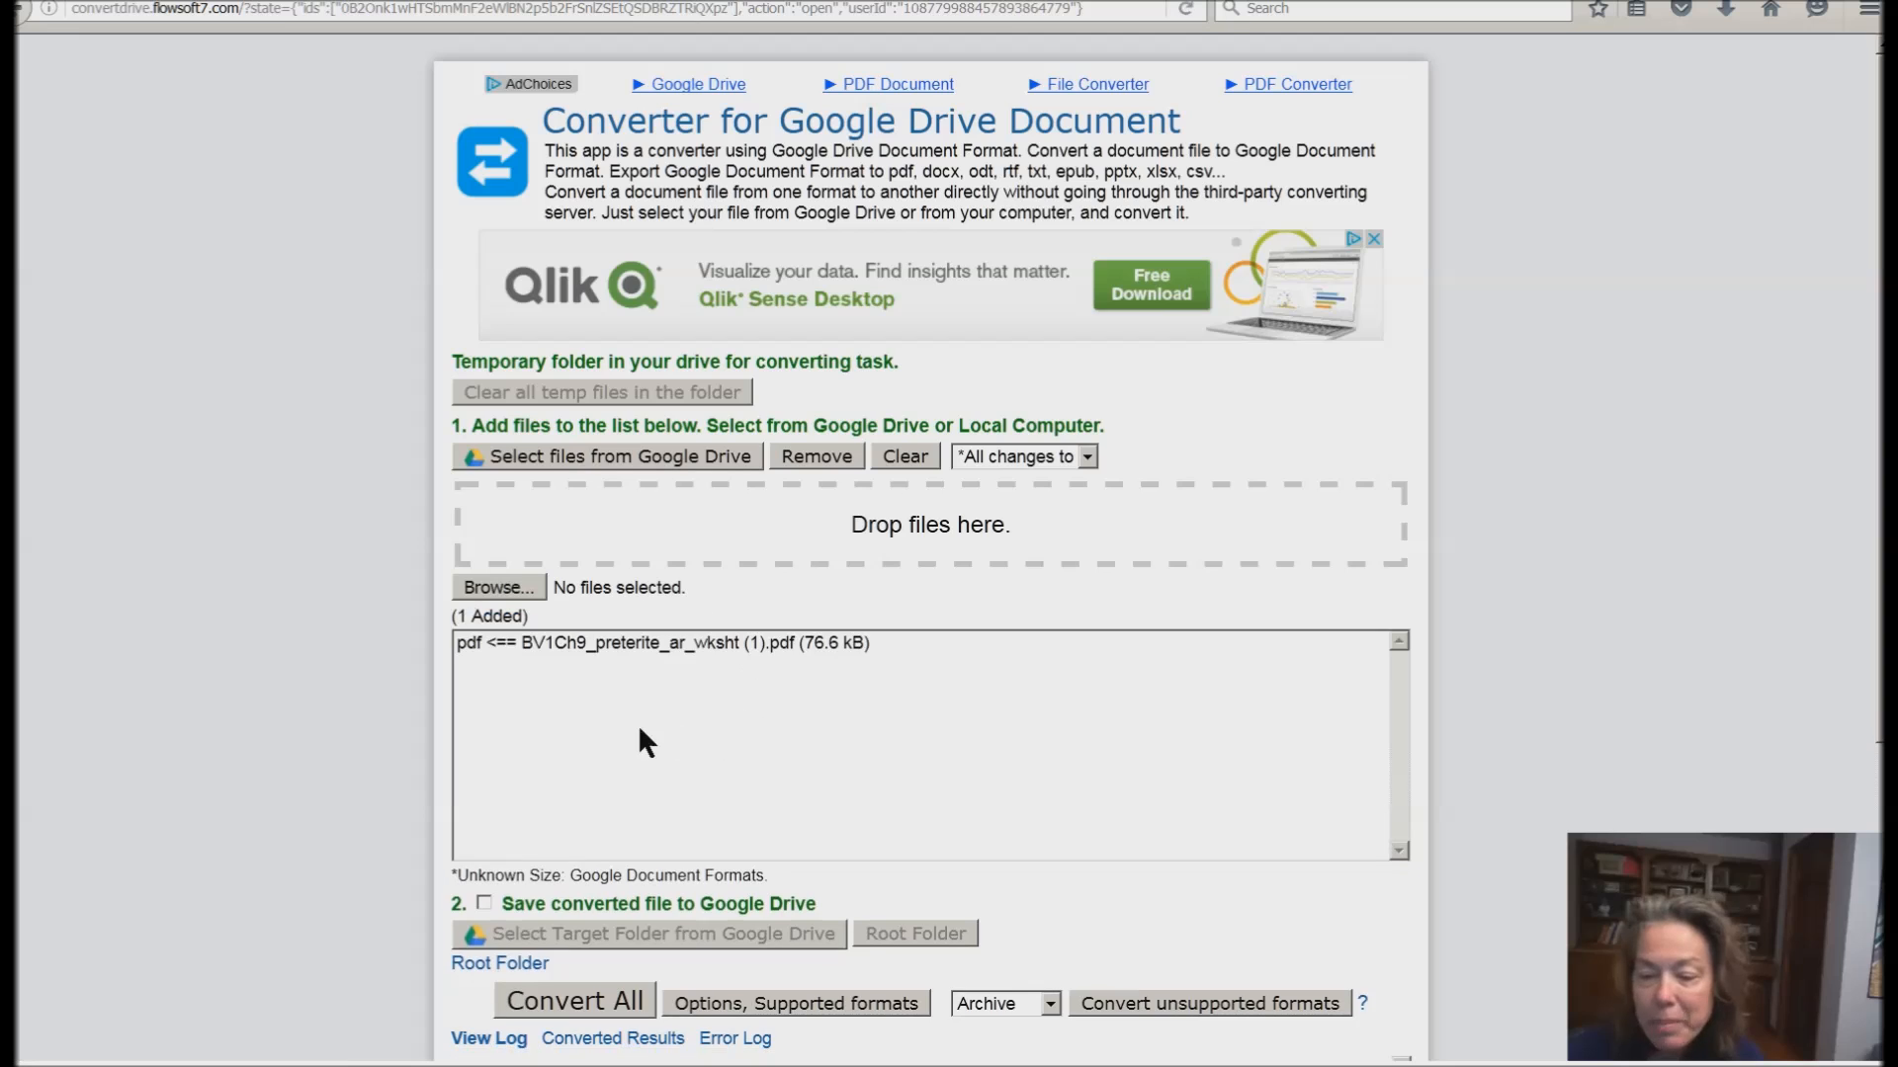
- Convert the BV1Ch9 preterite worksheet PDF into a Google Document with Convert All
scroll("down", 3)
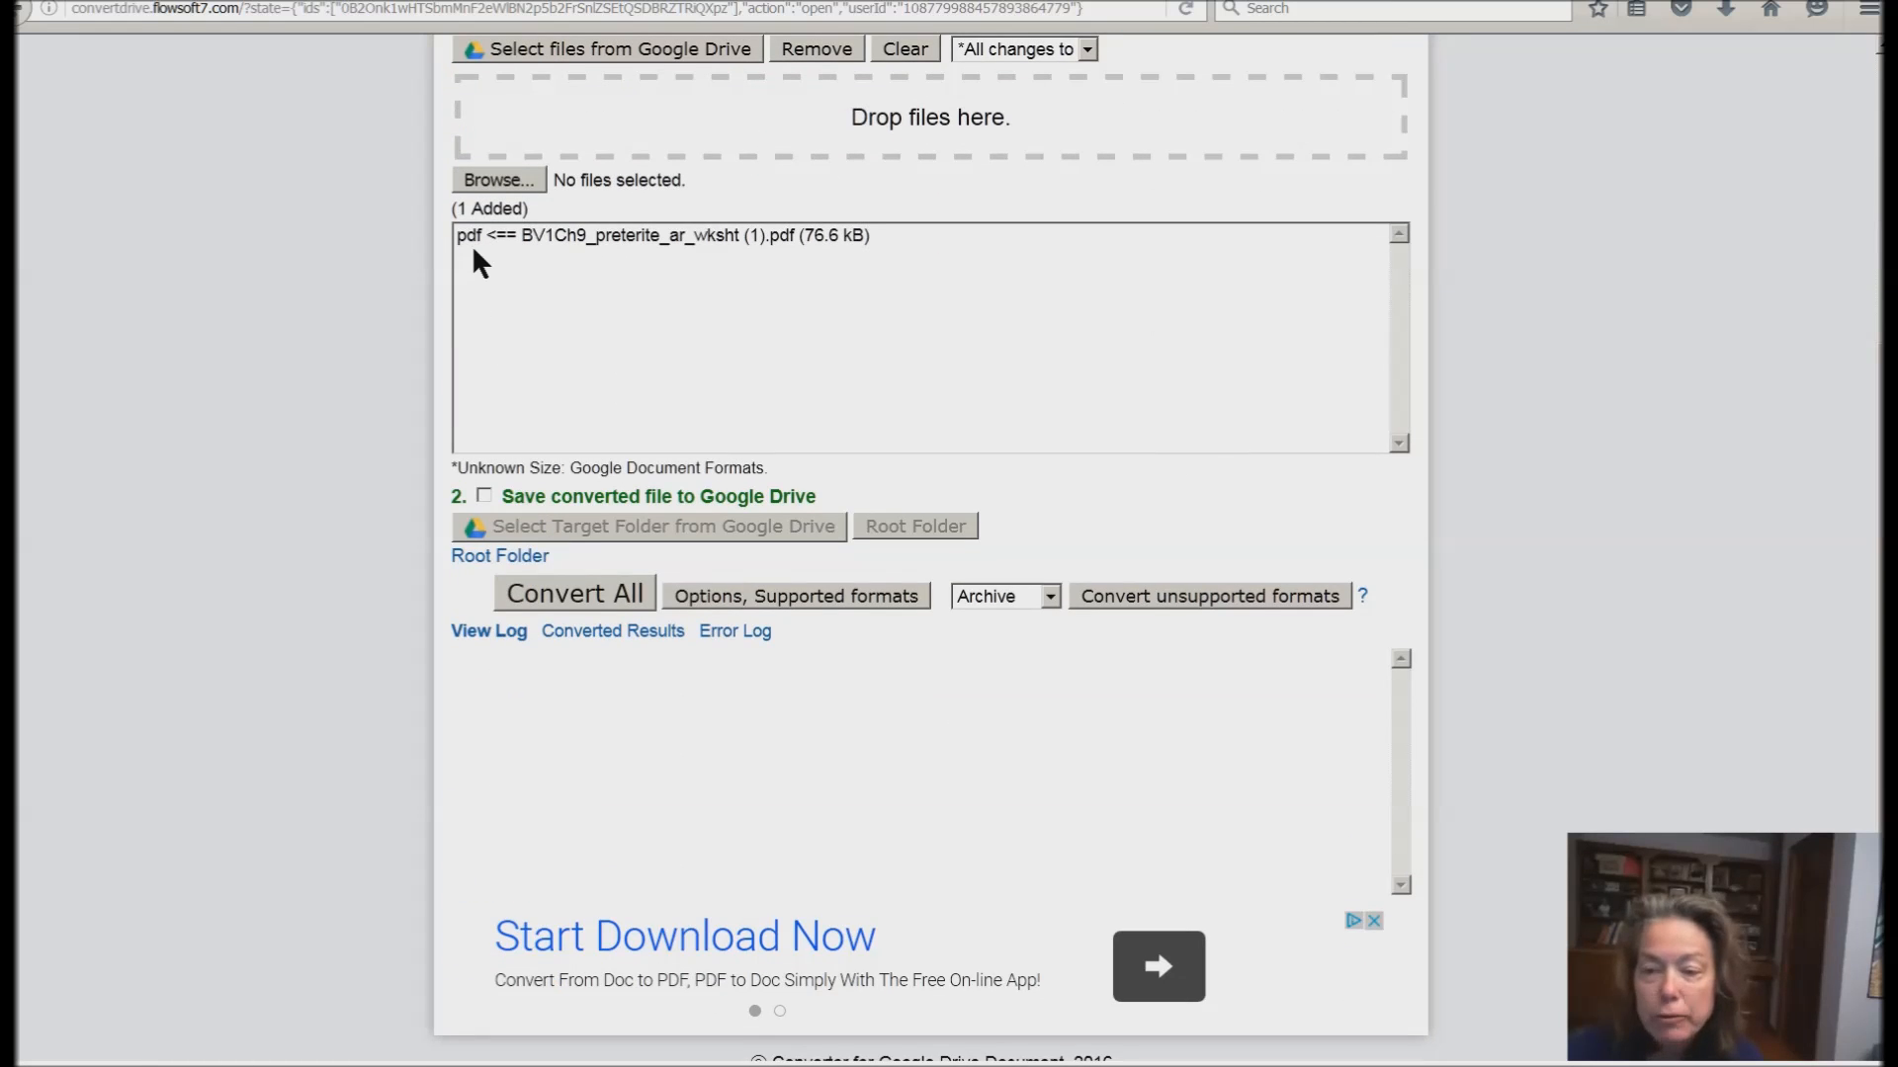
mouse_move(705, 417)
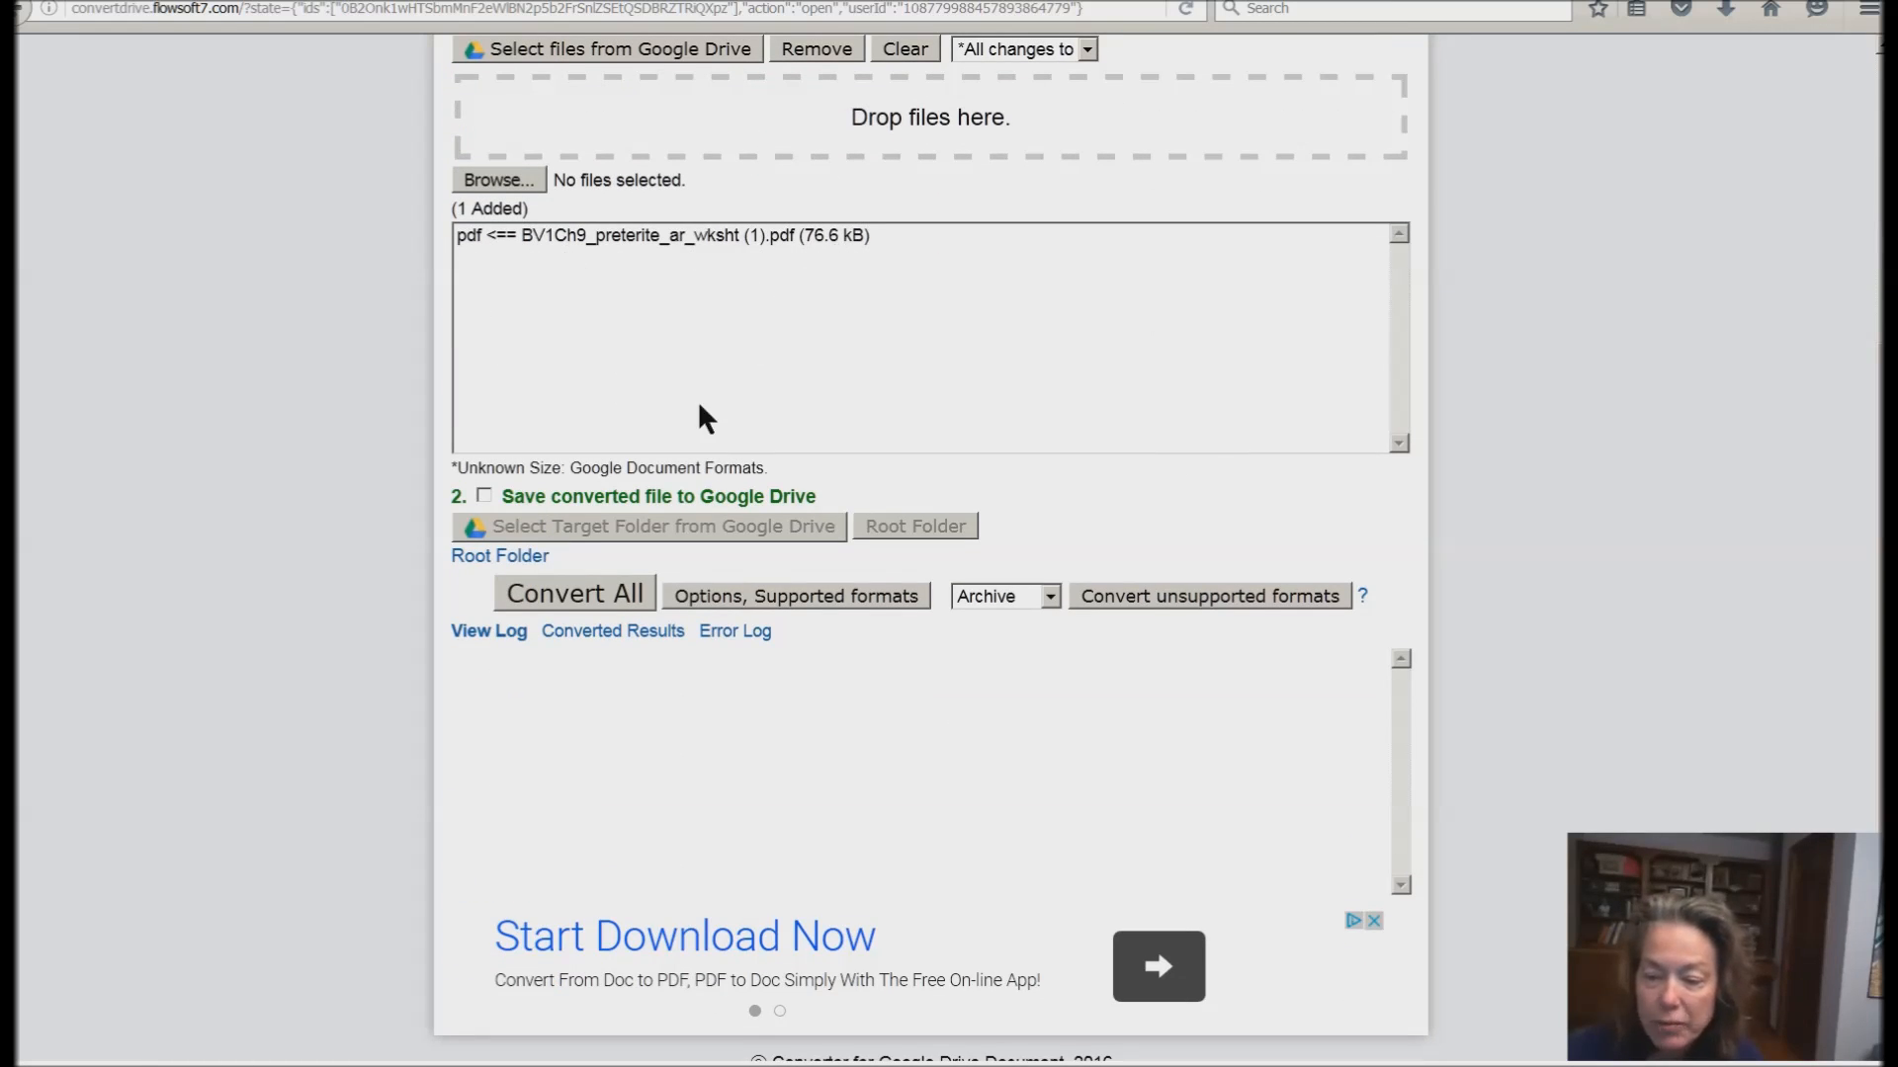
mouse_move(604, 605)
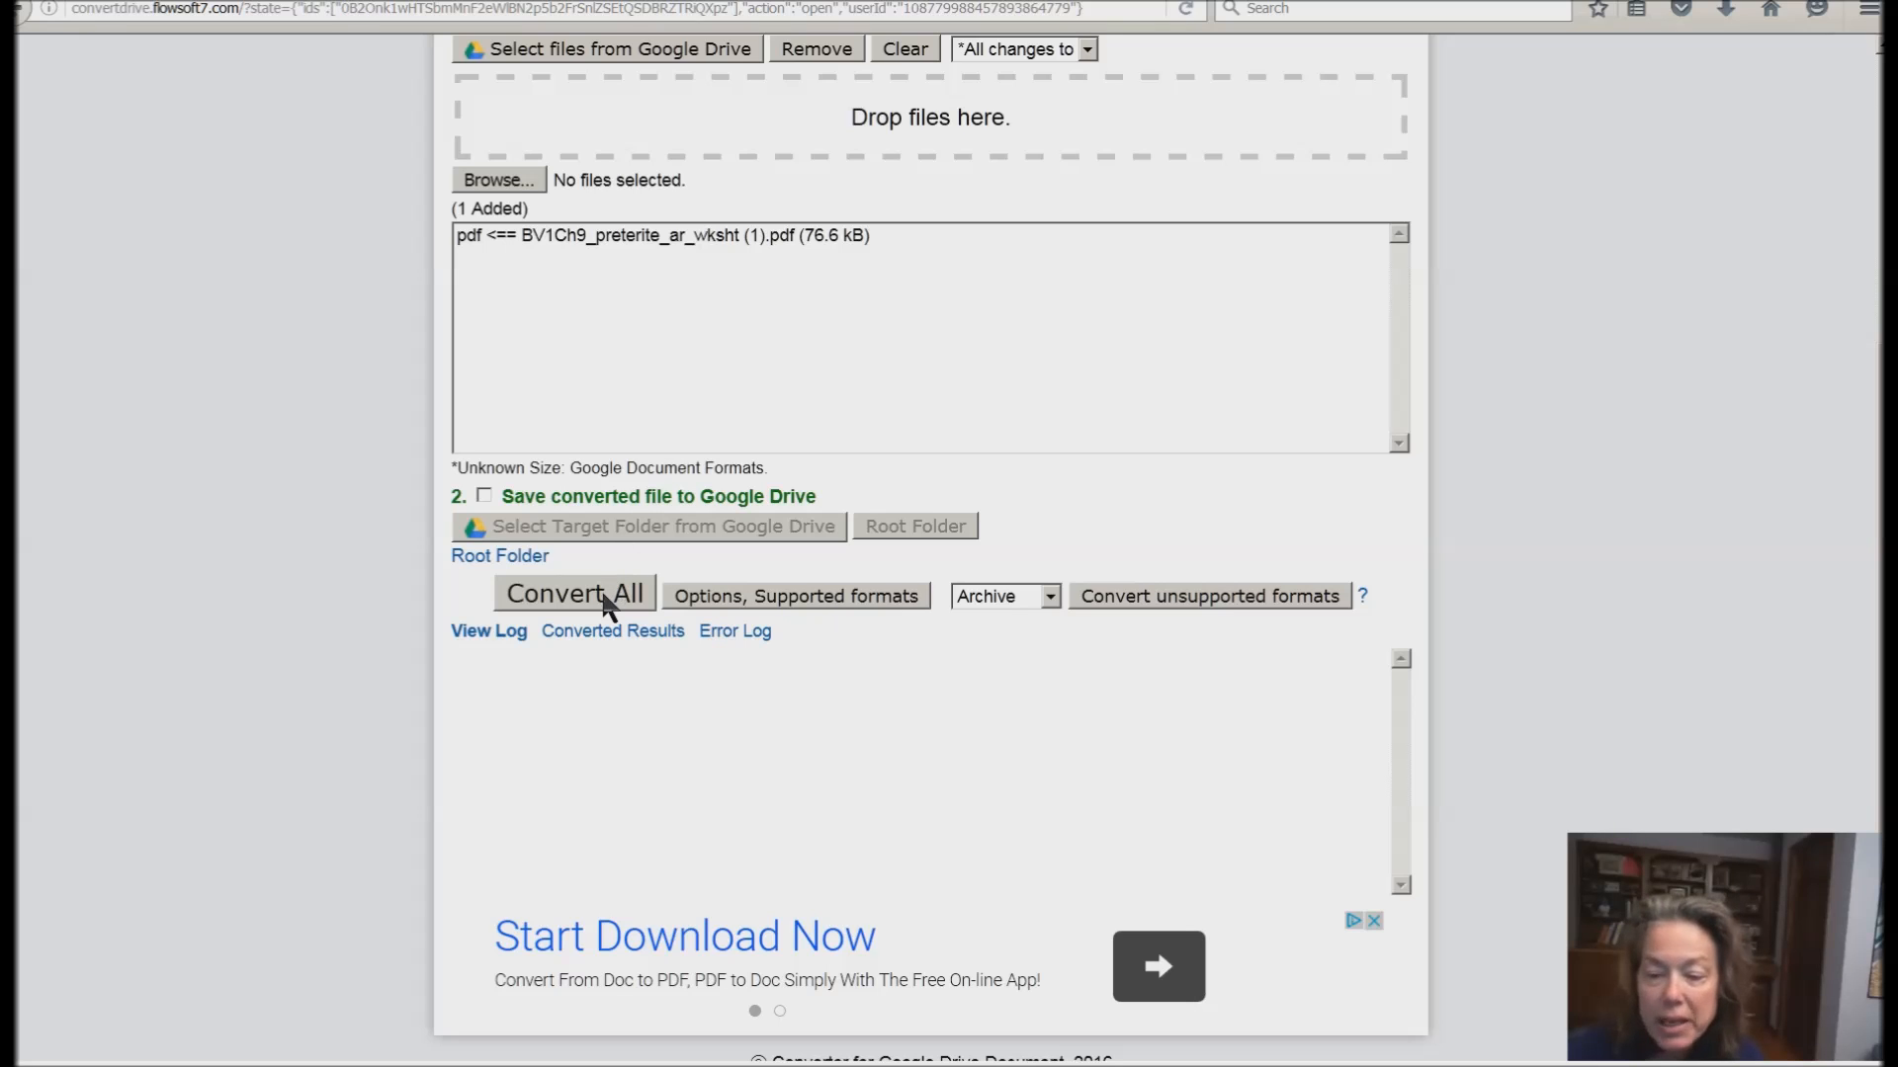
mouse_move(609, 572)
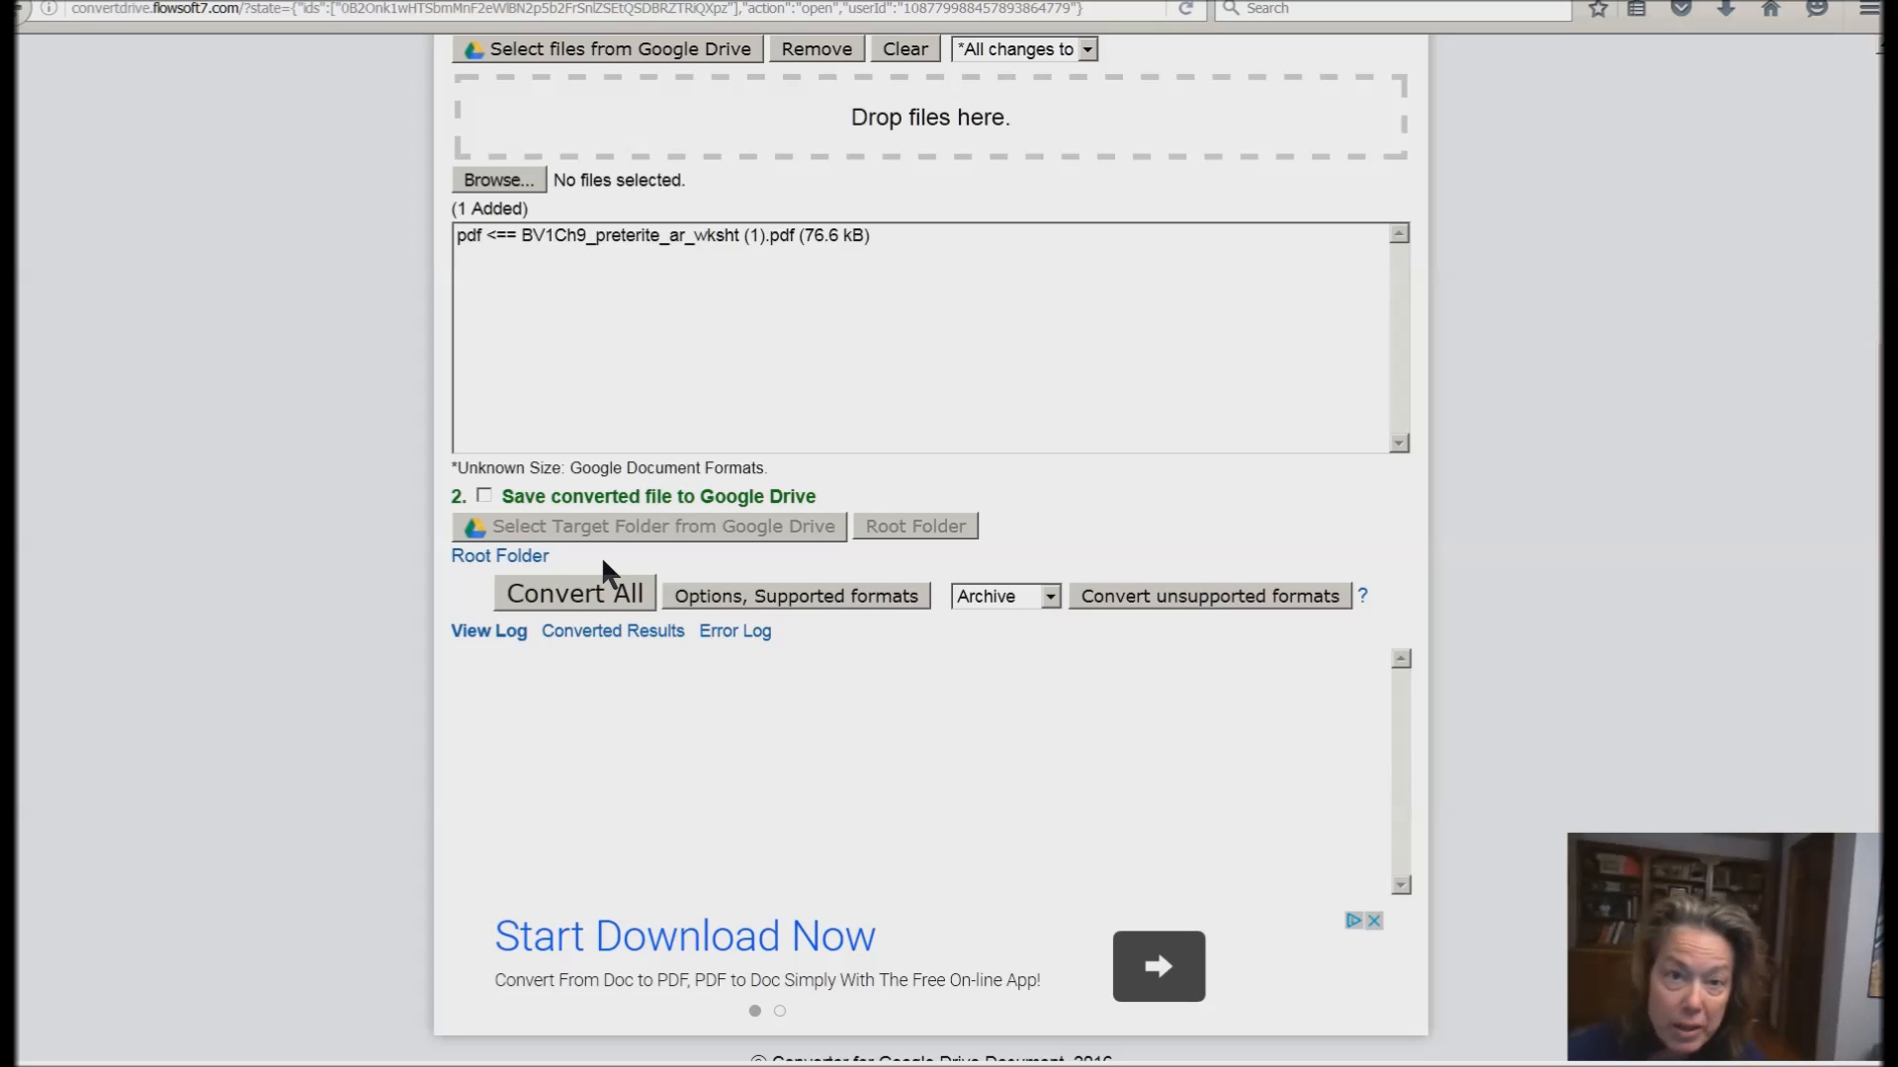
mouse_move(602, 615)
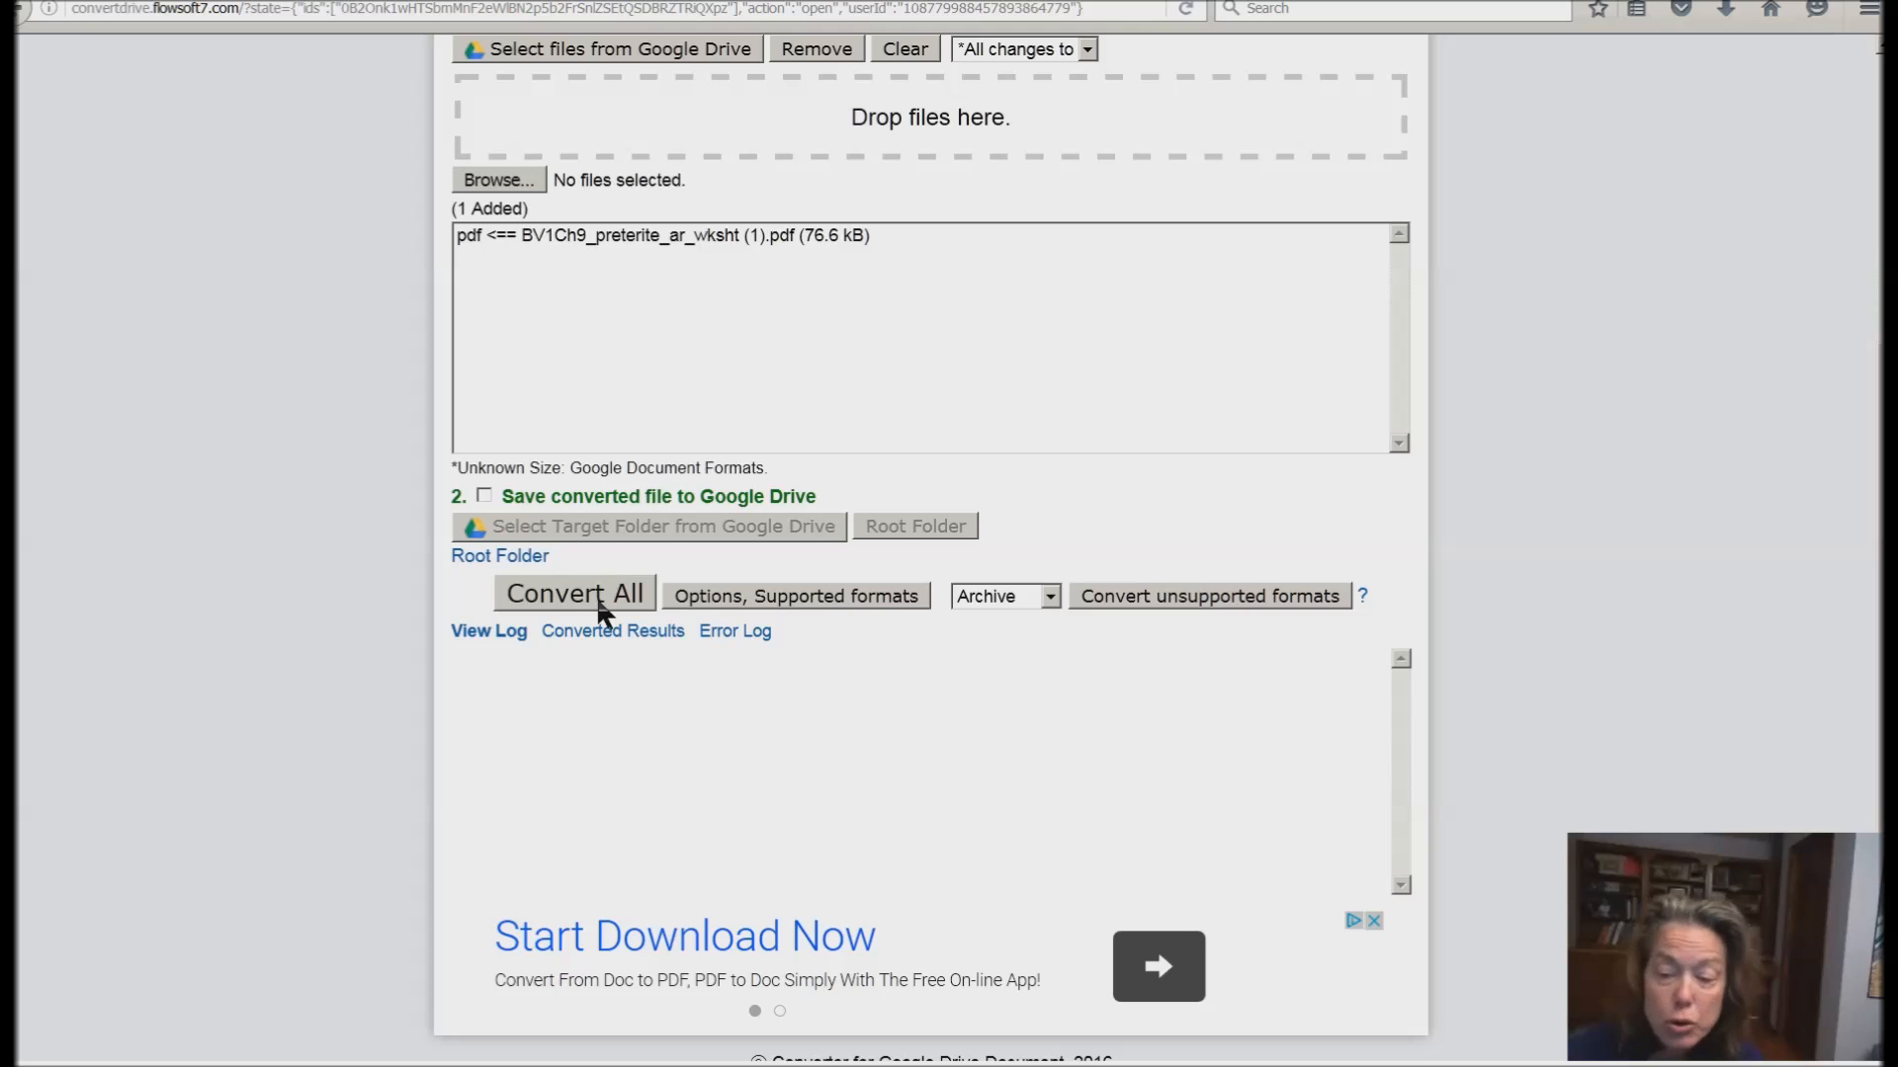
left_click(573, 594)
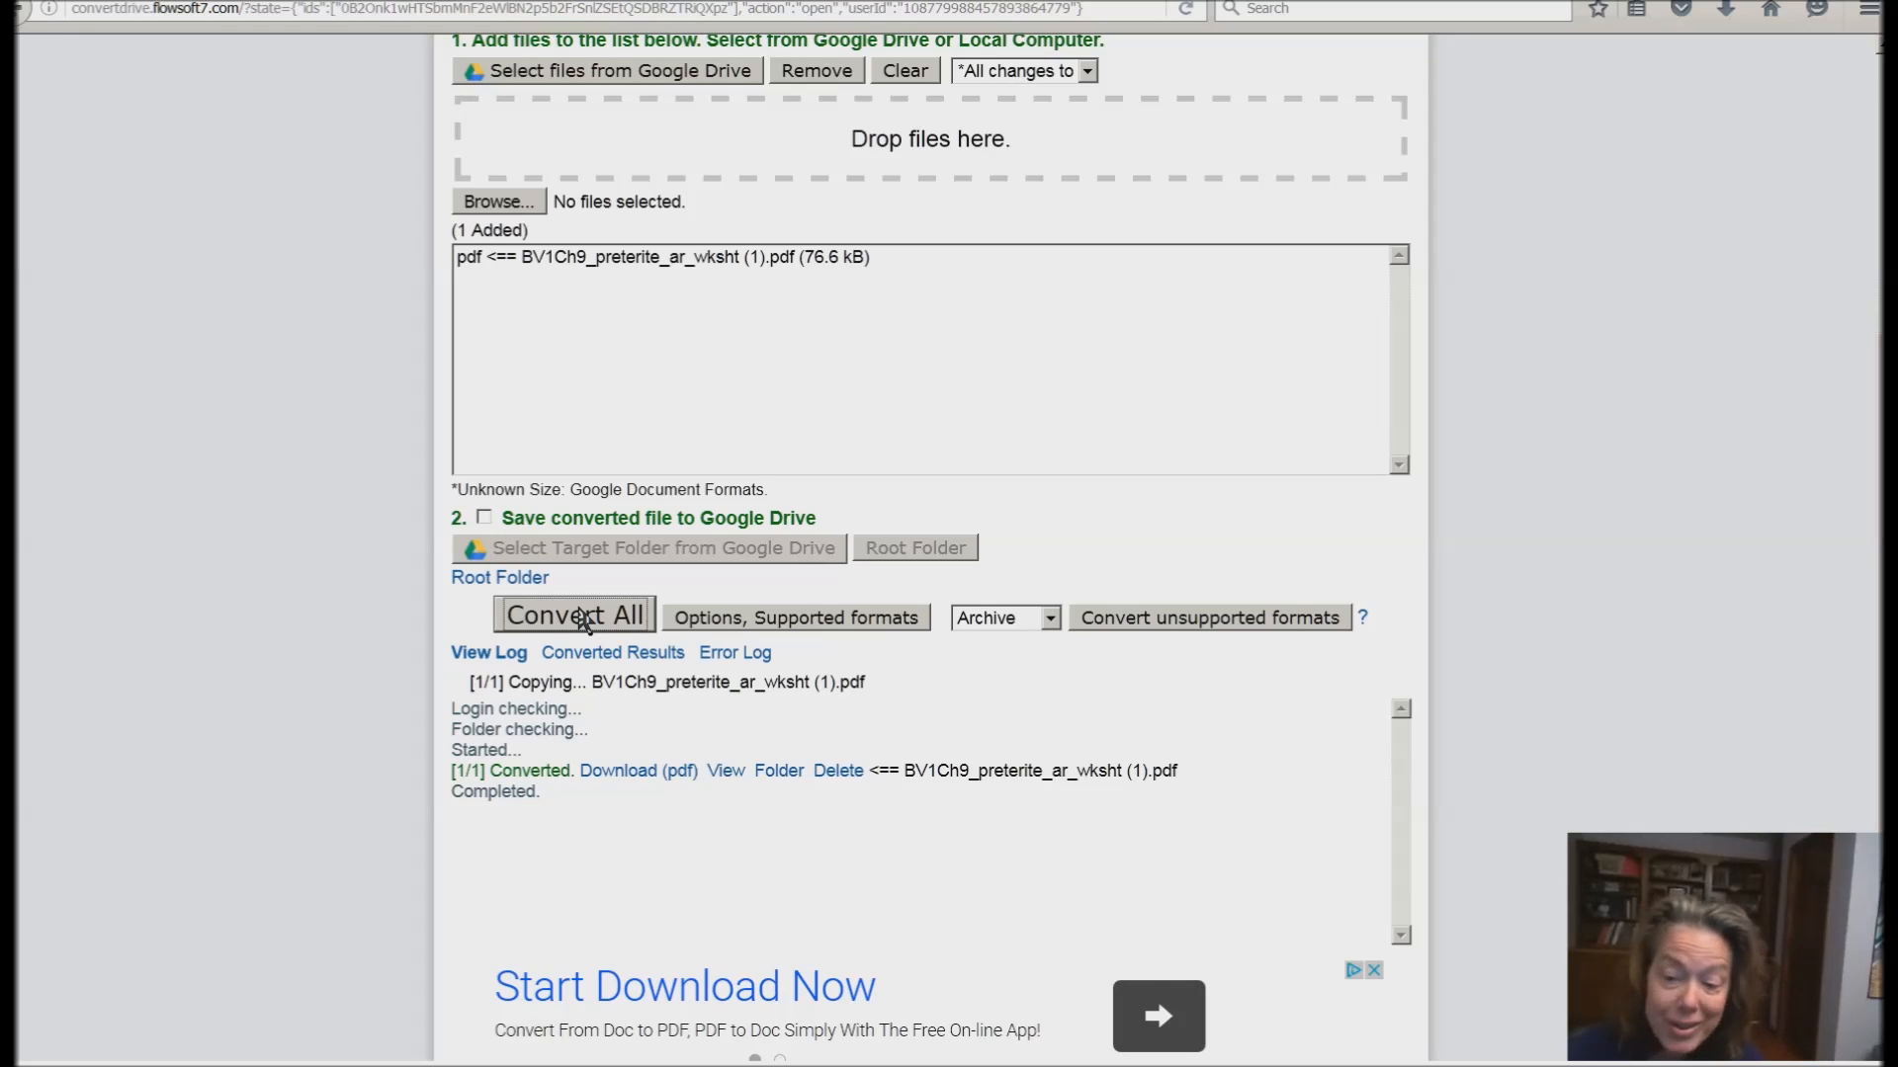
mouse_move(526, 622)
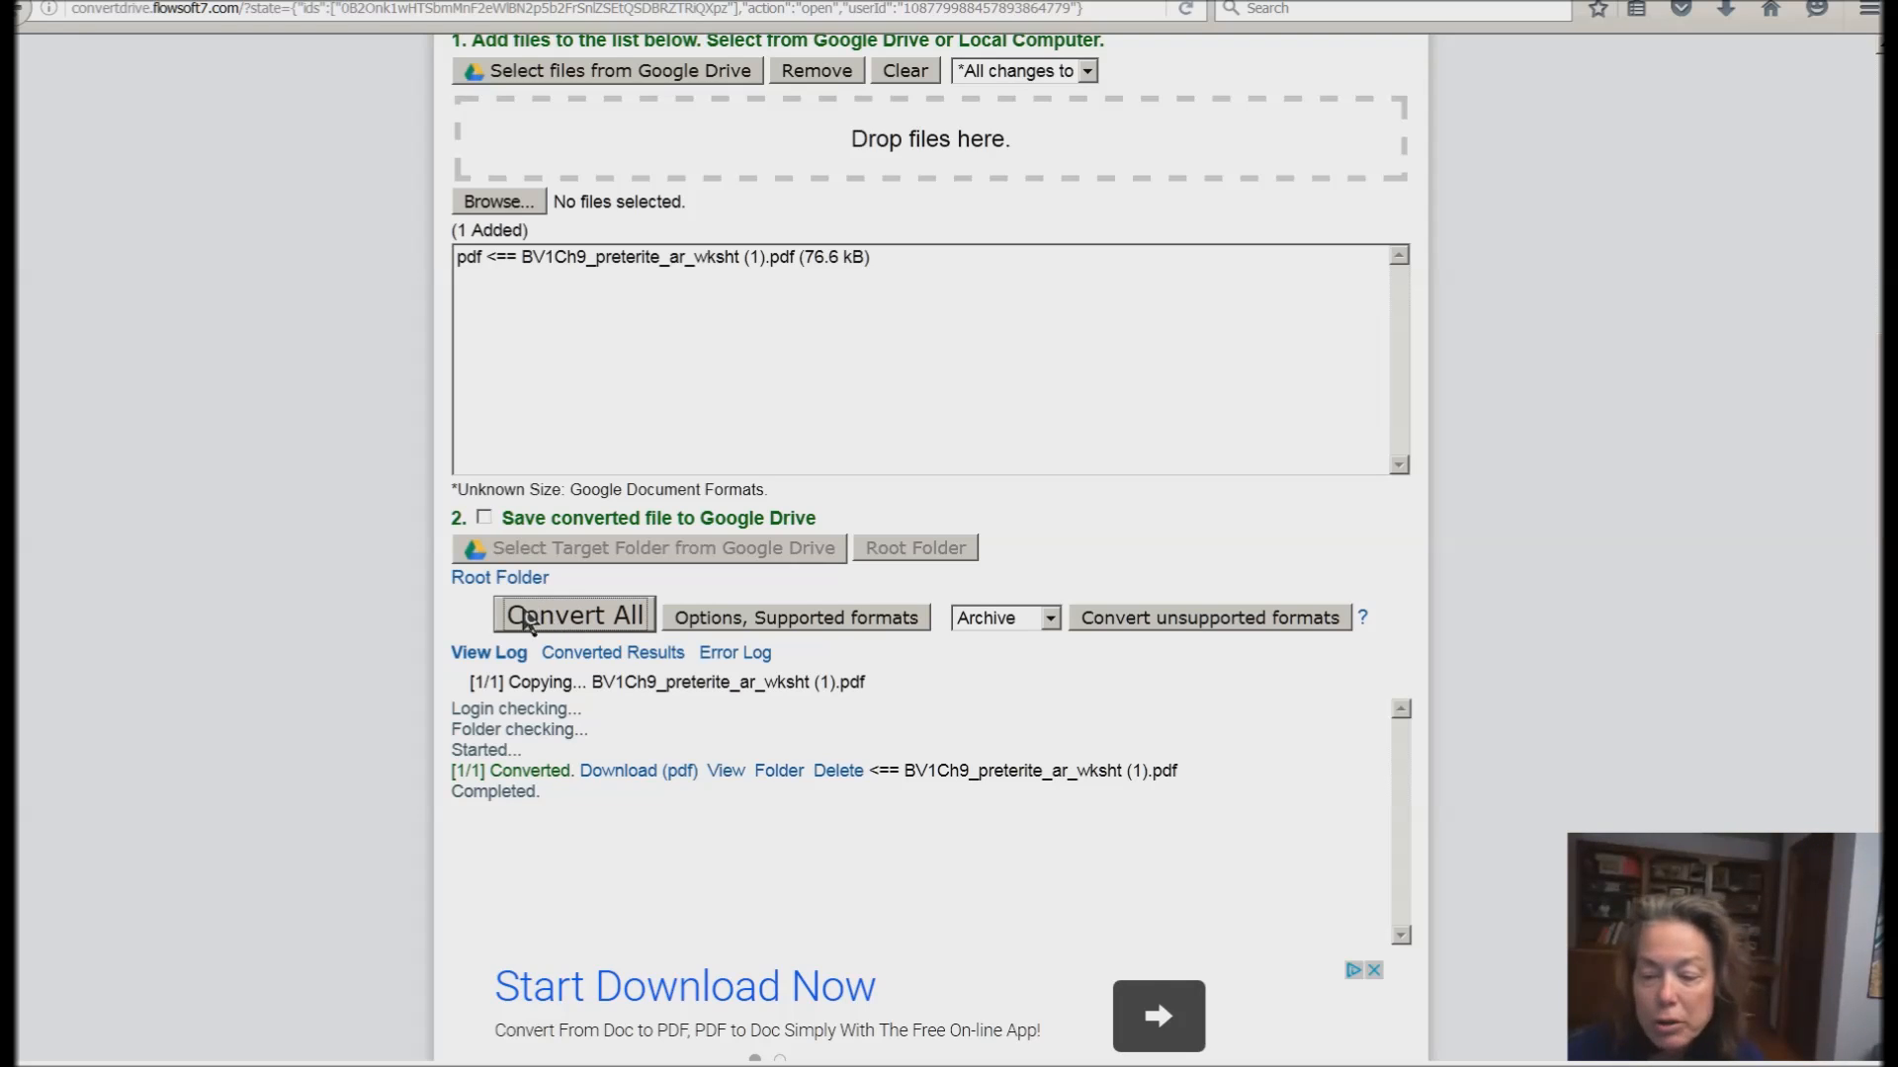
mouse_move(724, 771)
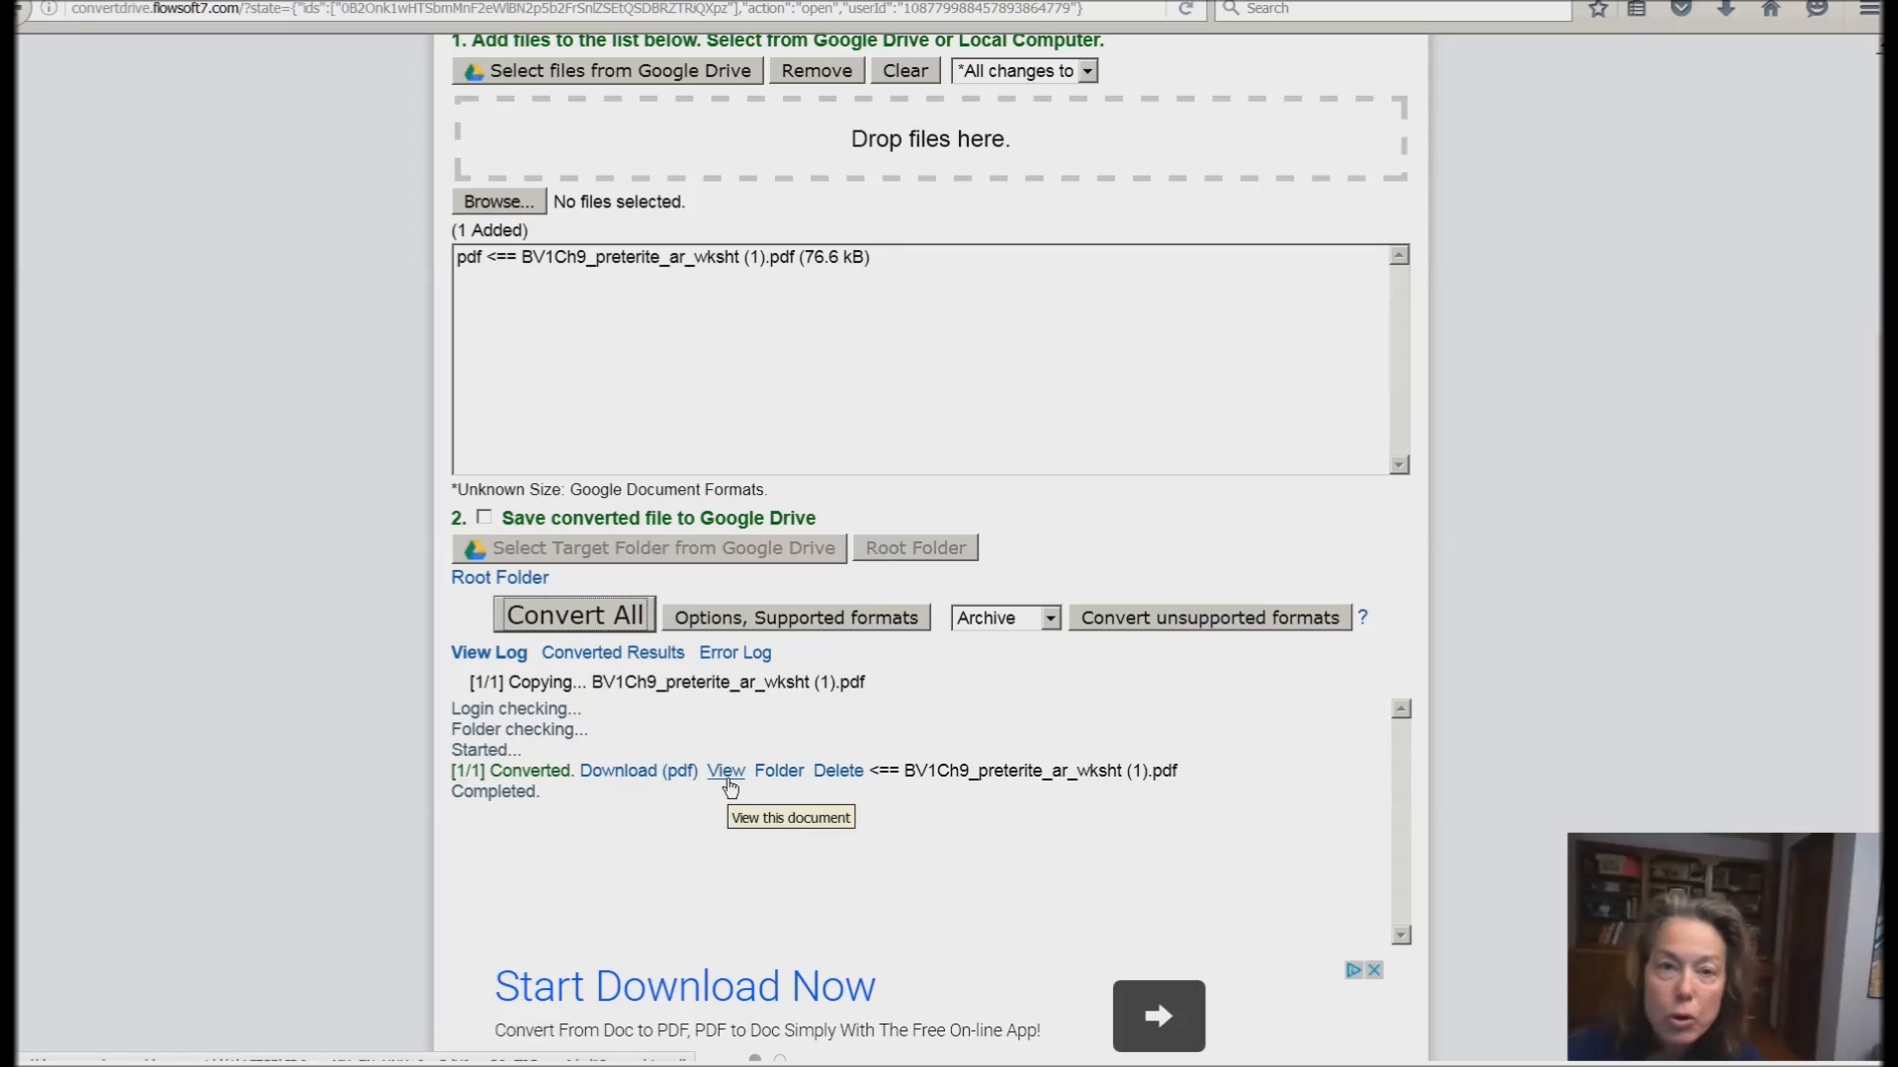
mouse_move(721, 750)
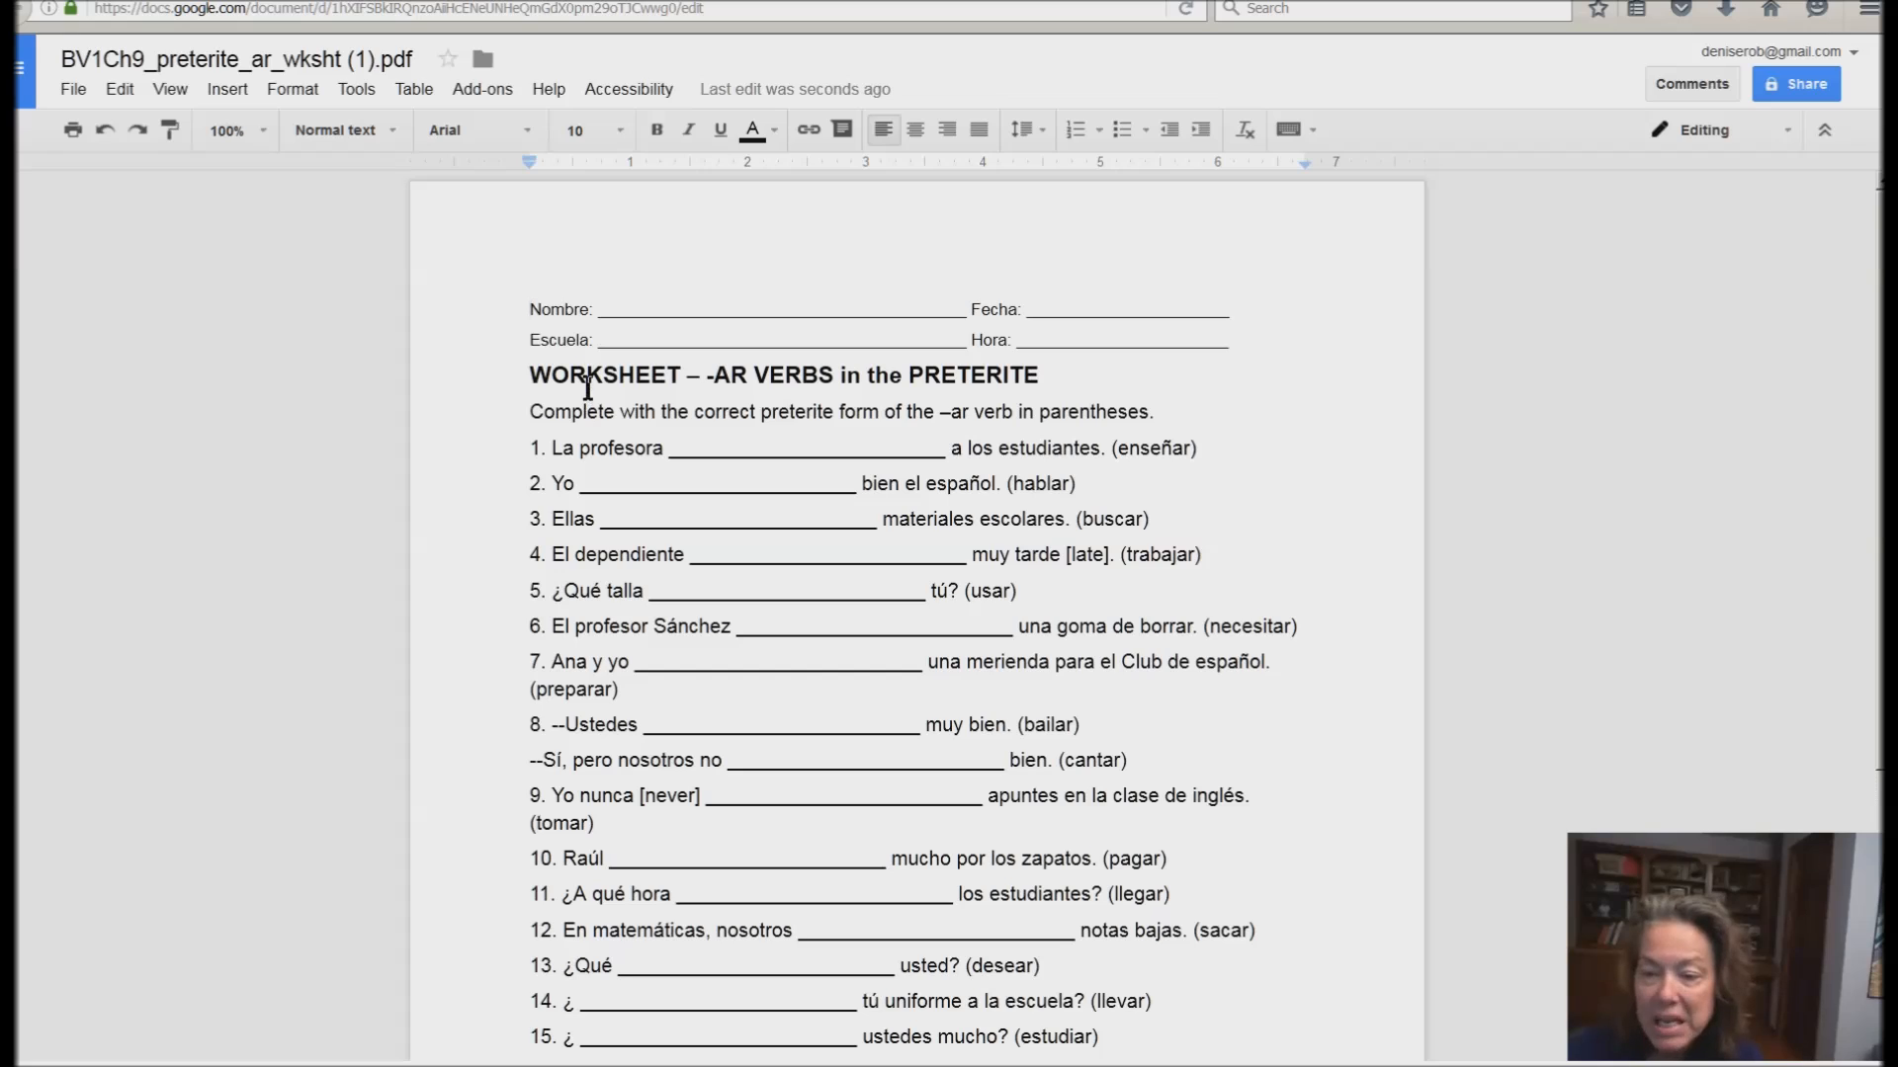
mouse_move(478, 330)
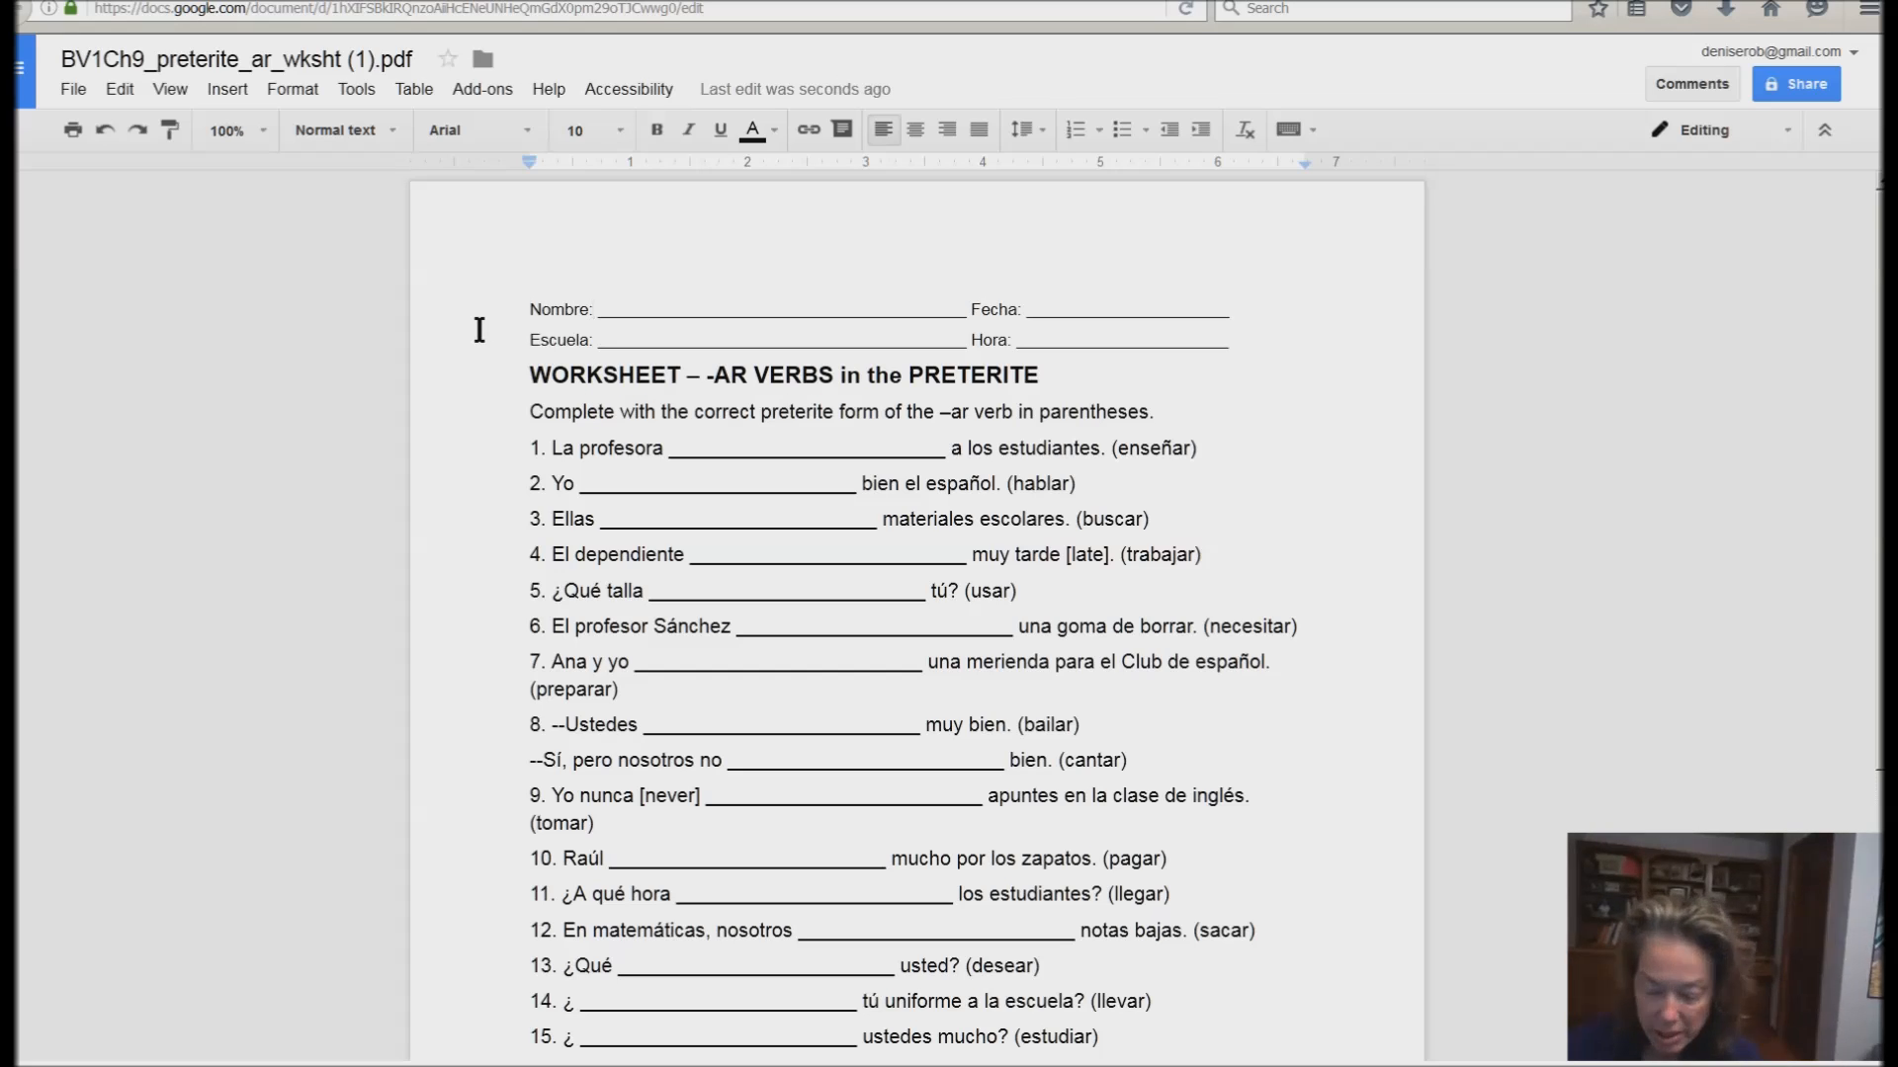
- Type the name 'Denise' on the Nombre line of the converted worksheet
type("Denise")
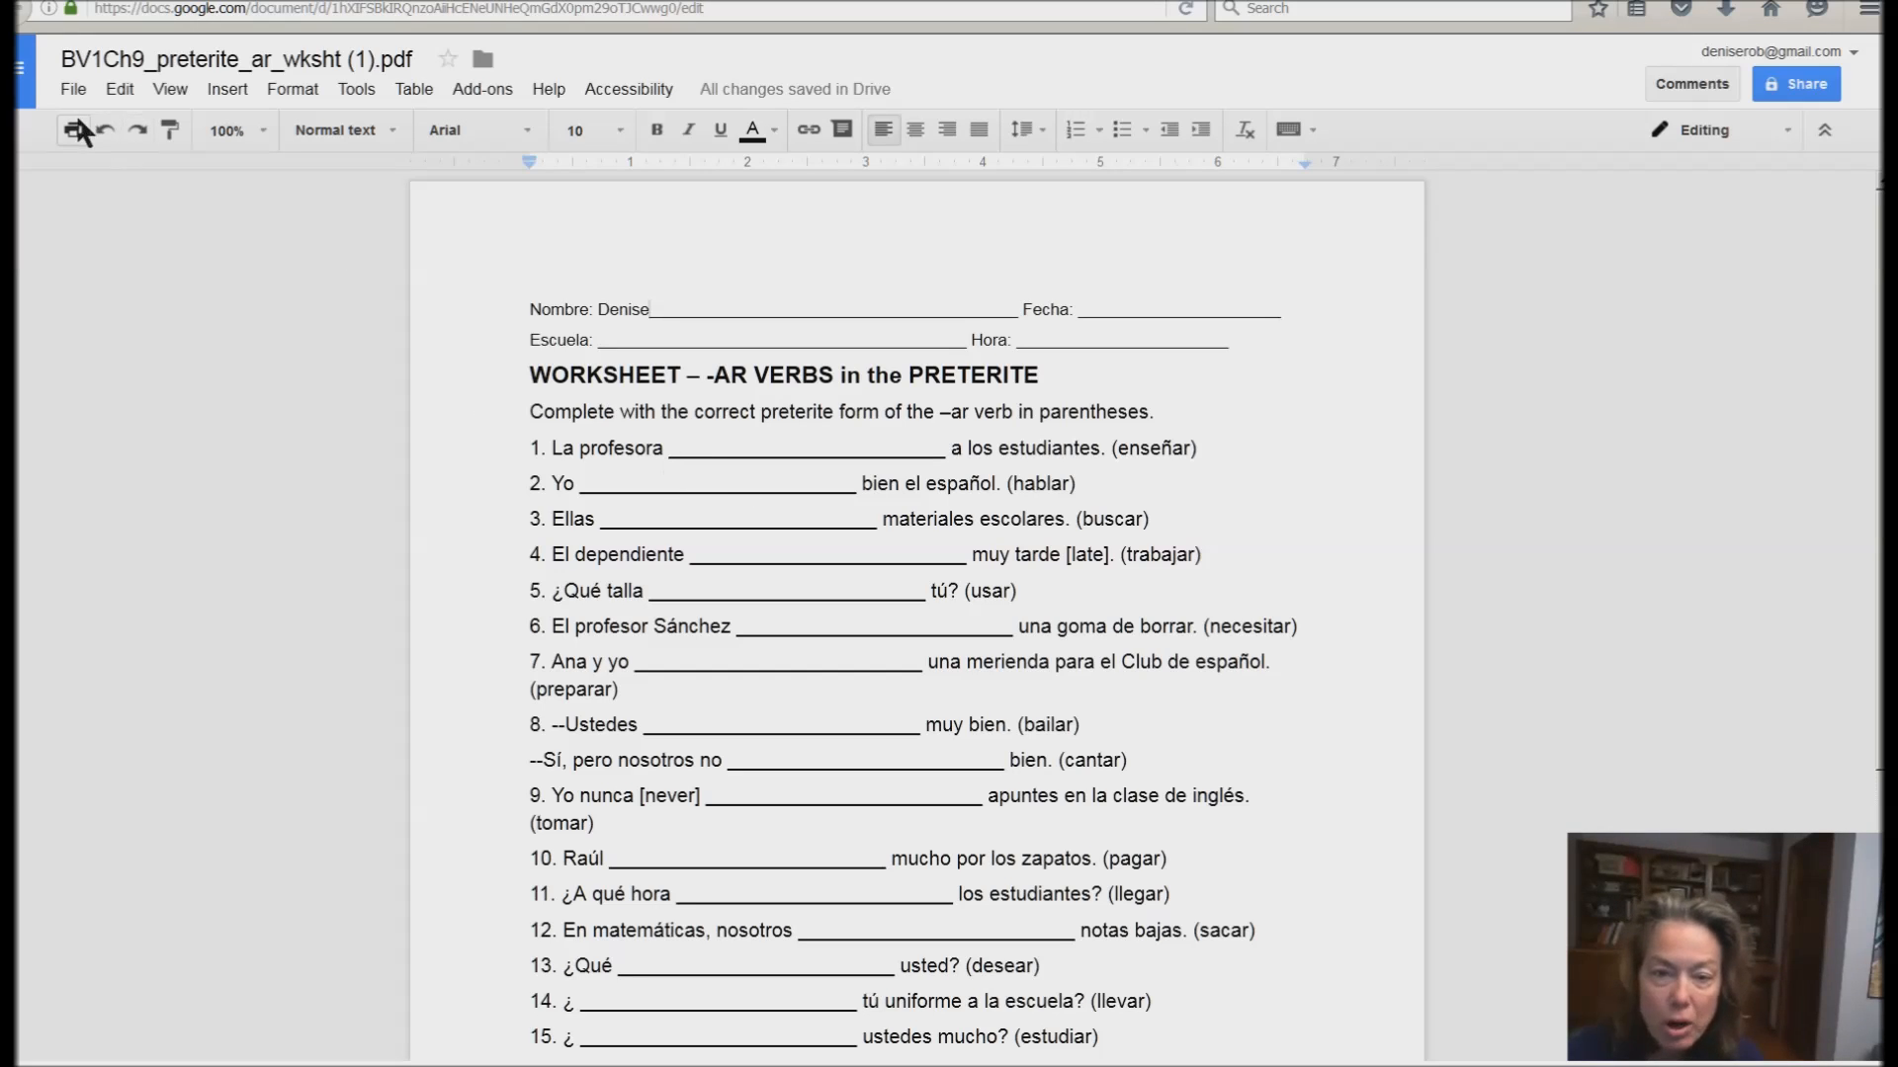
- Show the File menu's Download as formats: Word, ODT, RTF, PDF and EPUB
left_click(72, 88)
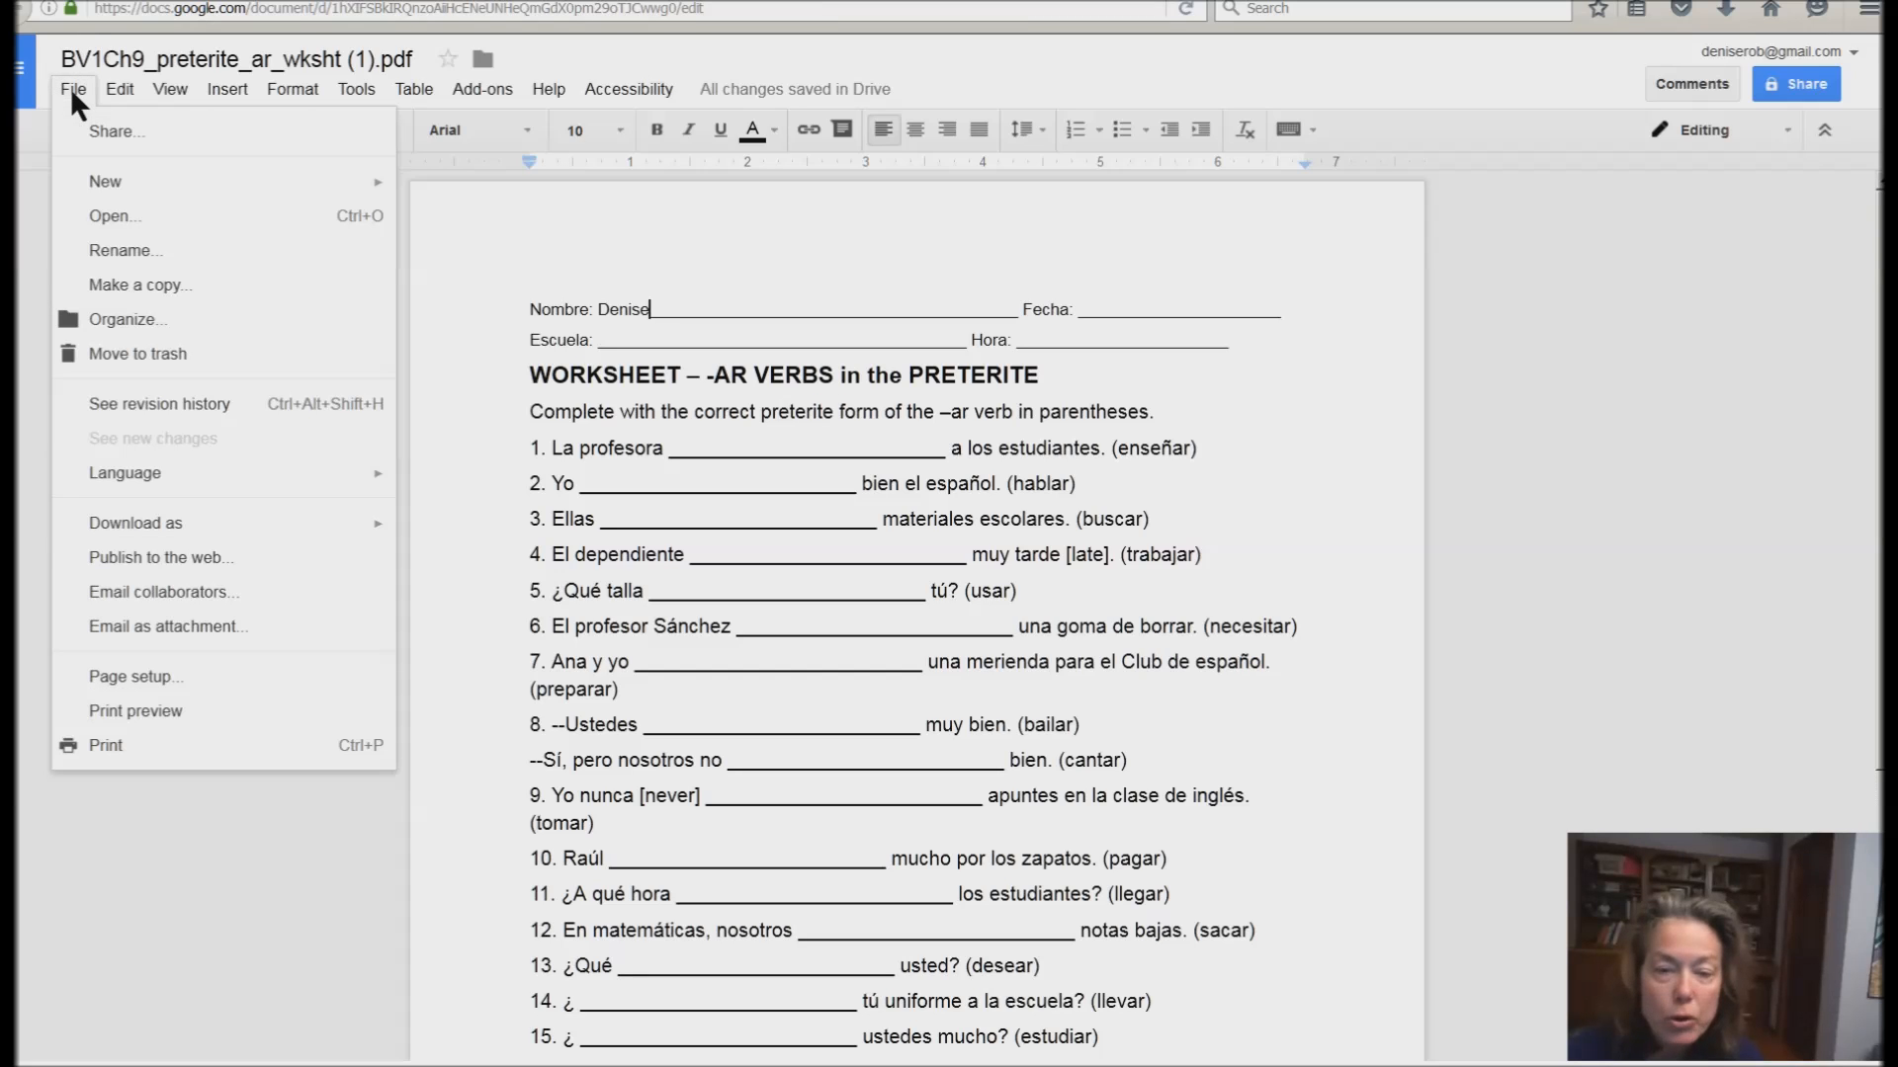
mouse_move(136, 558)
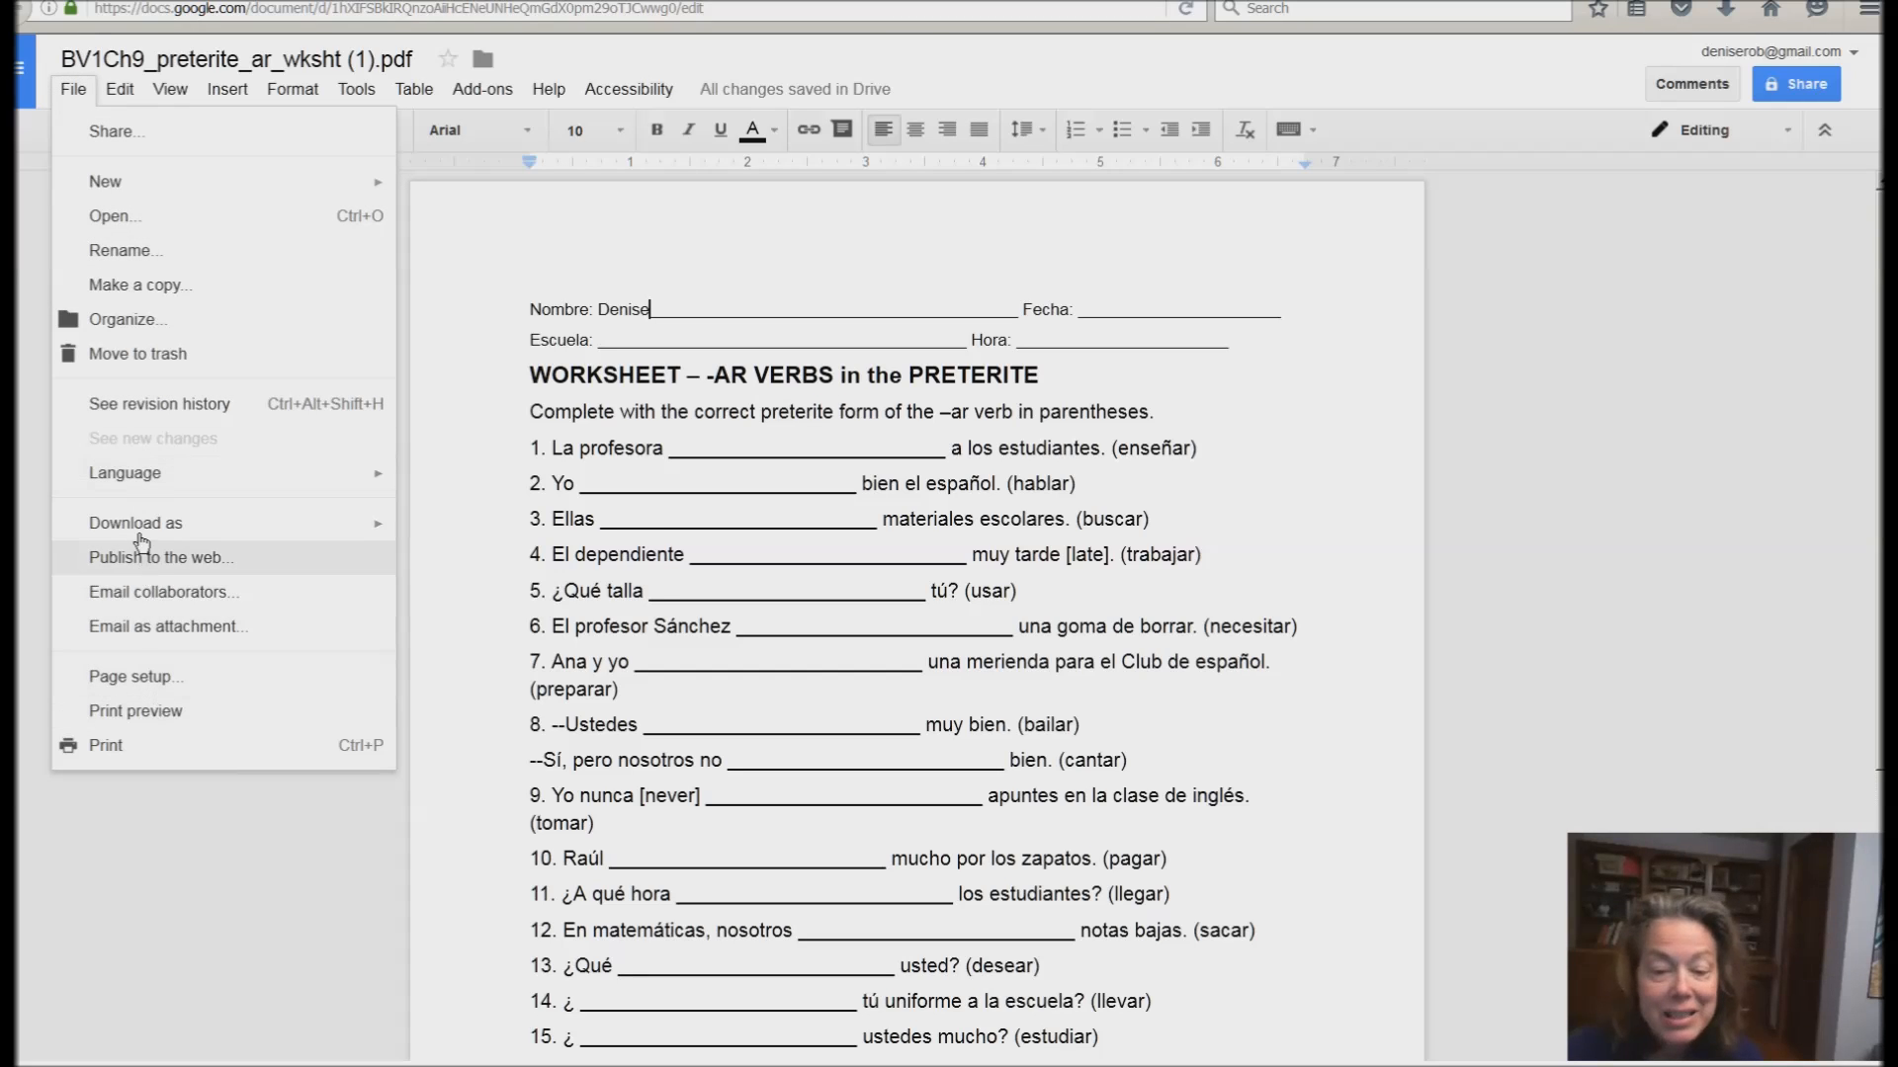
left_click(134, 522)
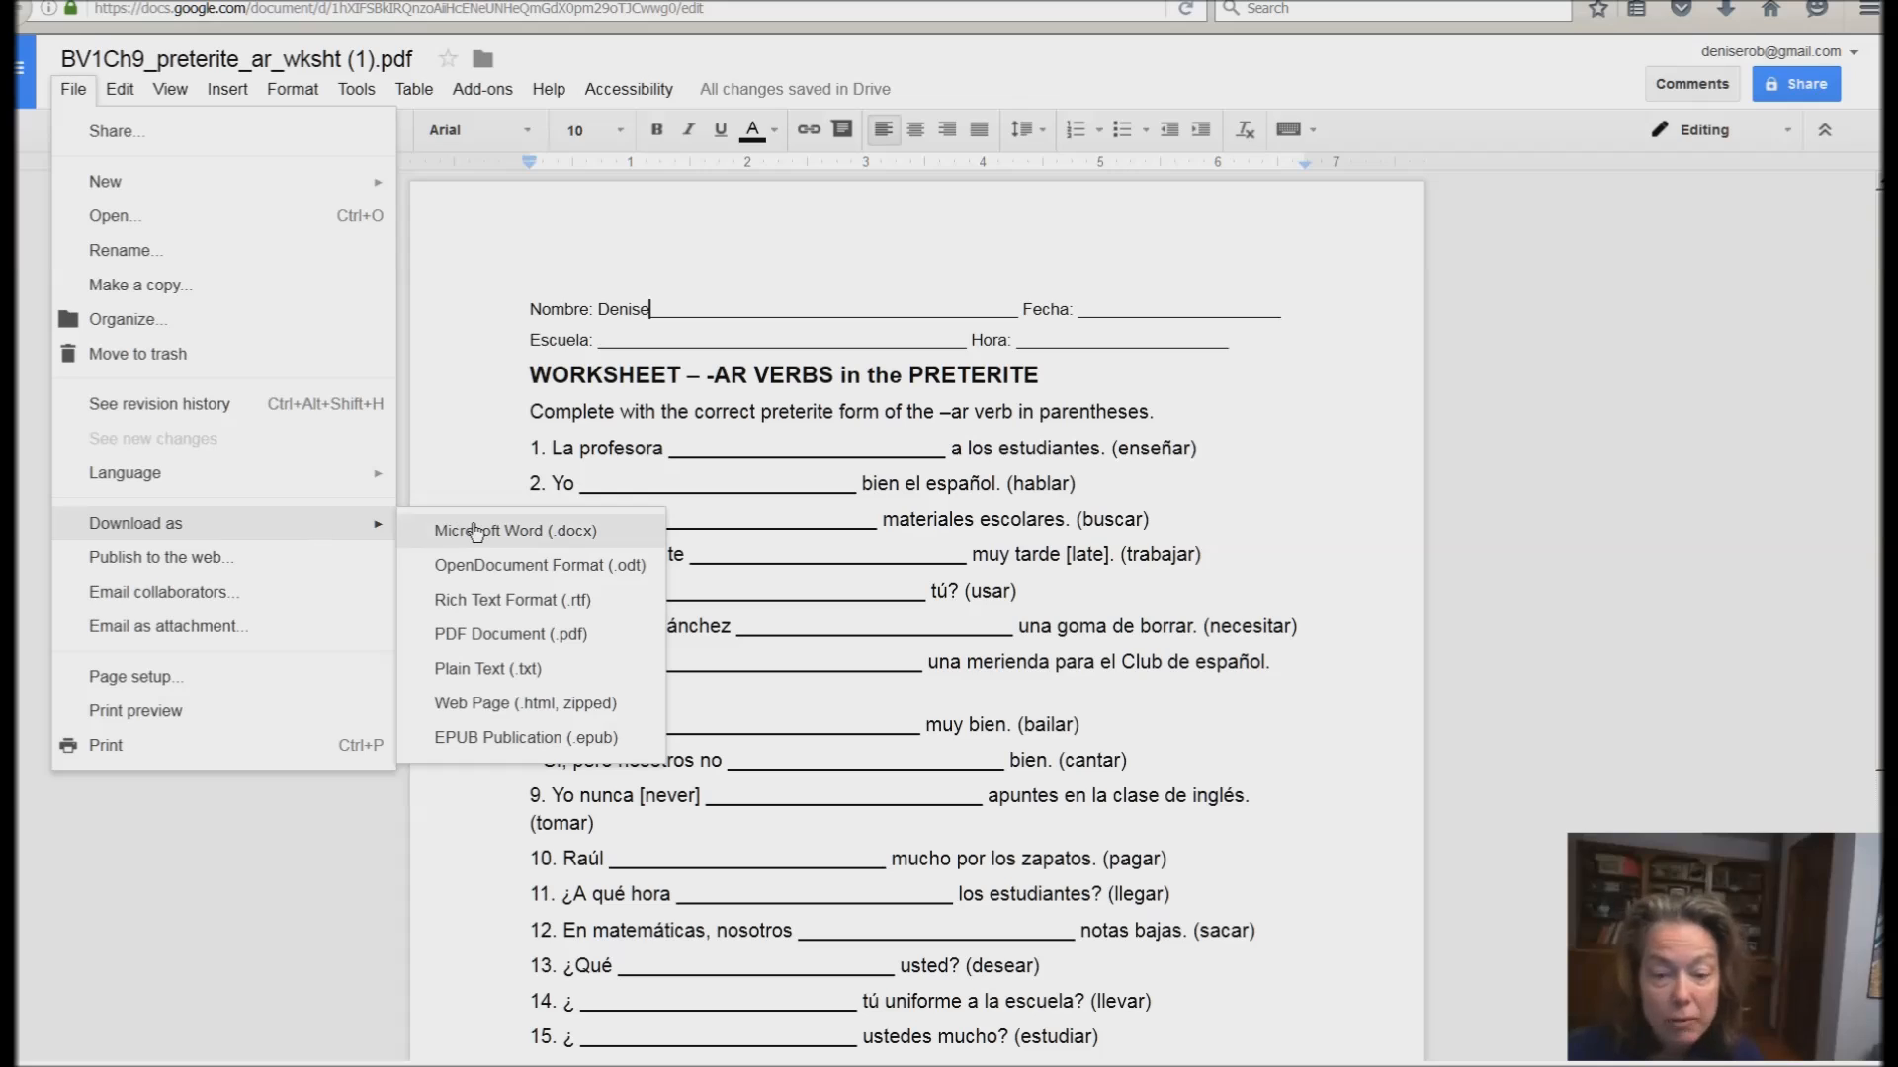
mouse_move(124, 249)
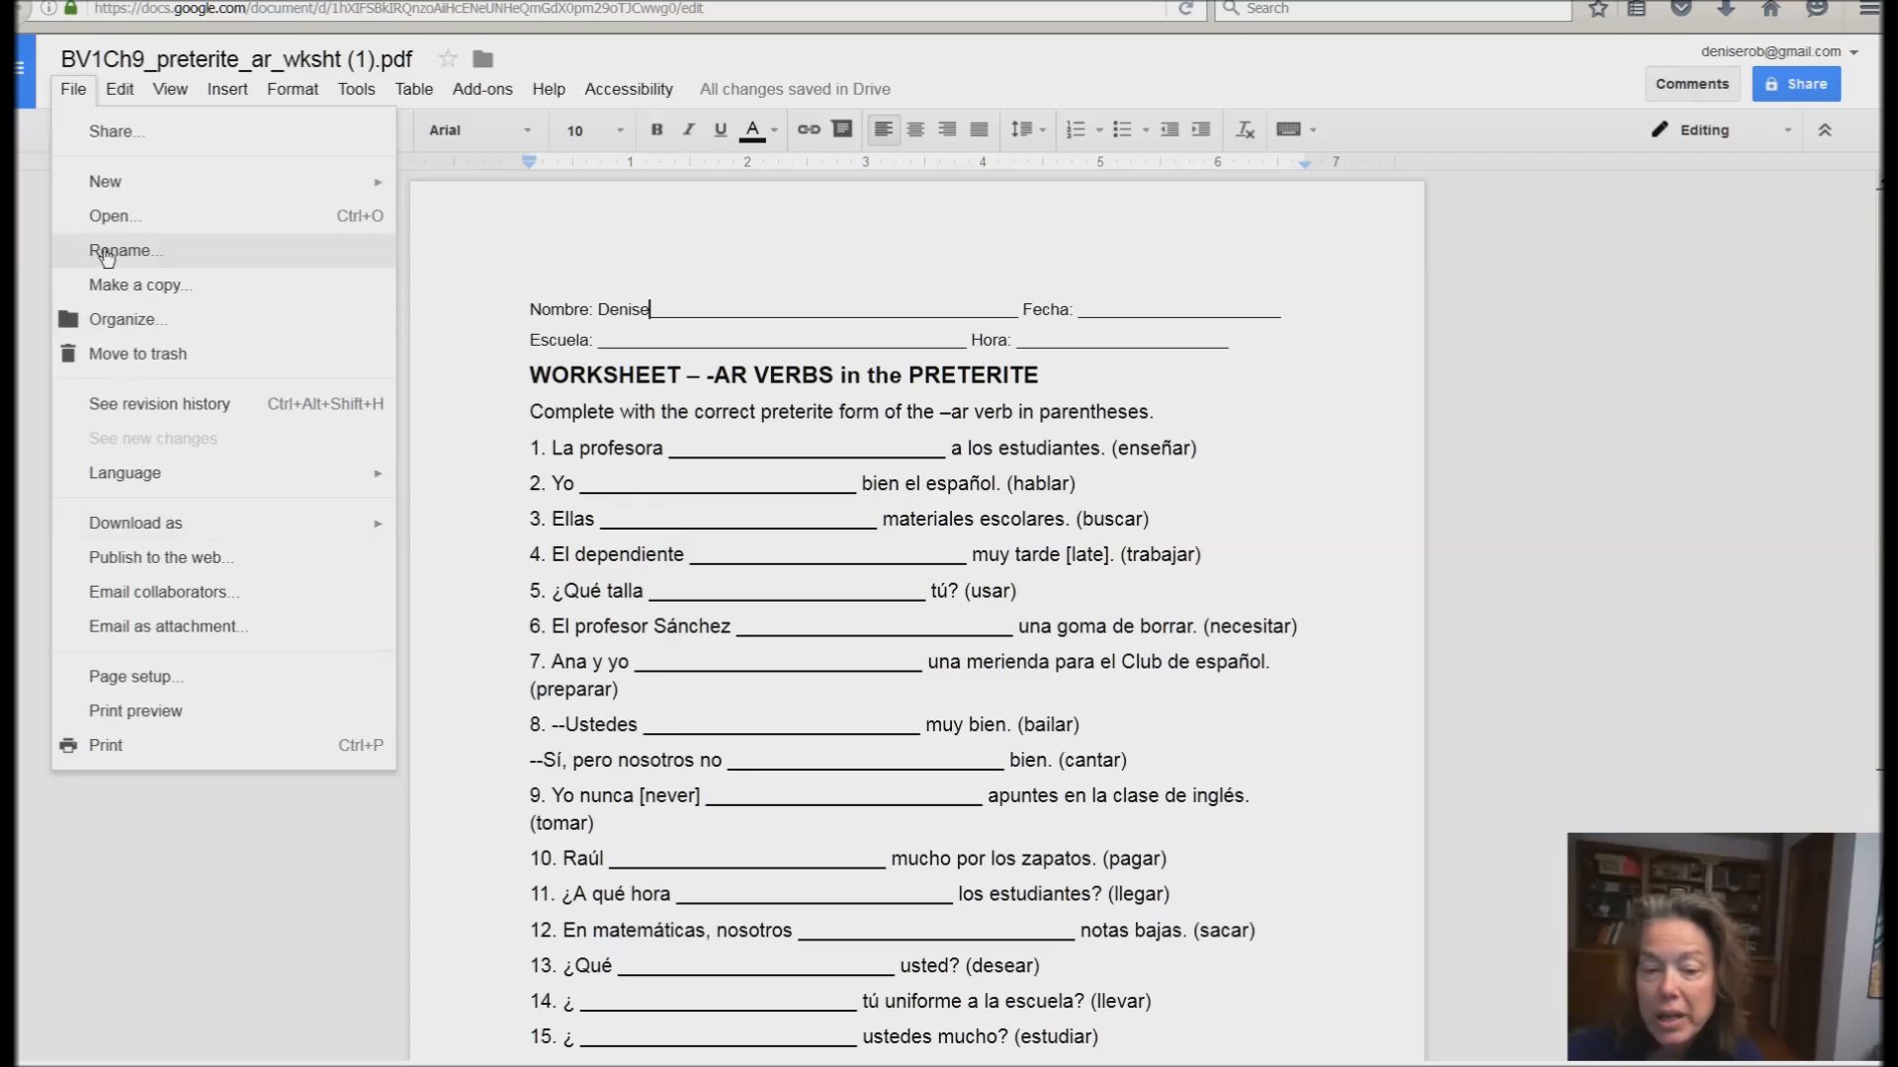
mouse_move(114, 132)
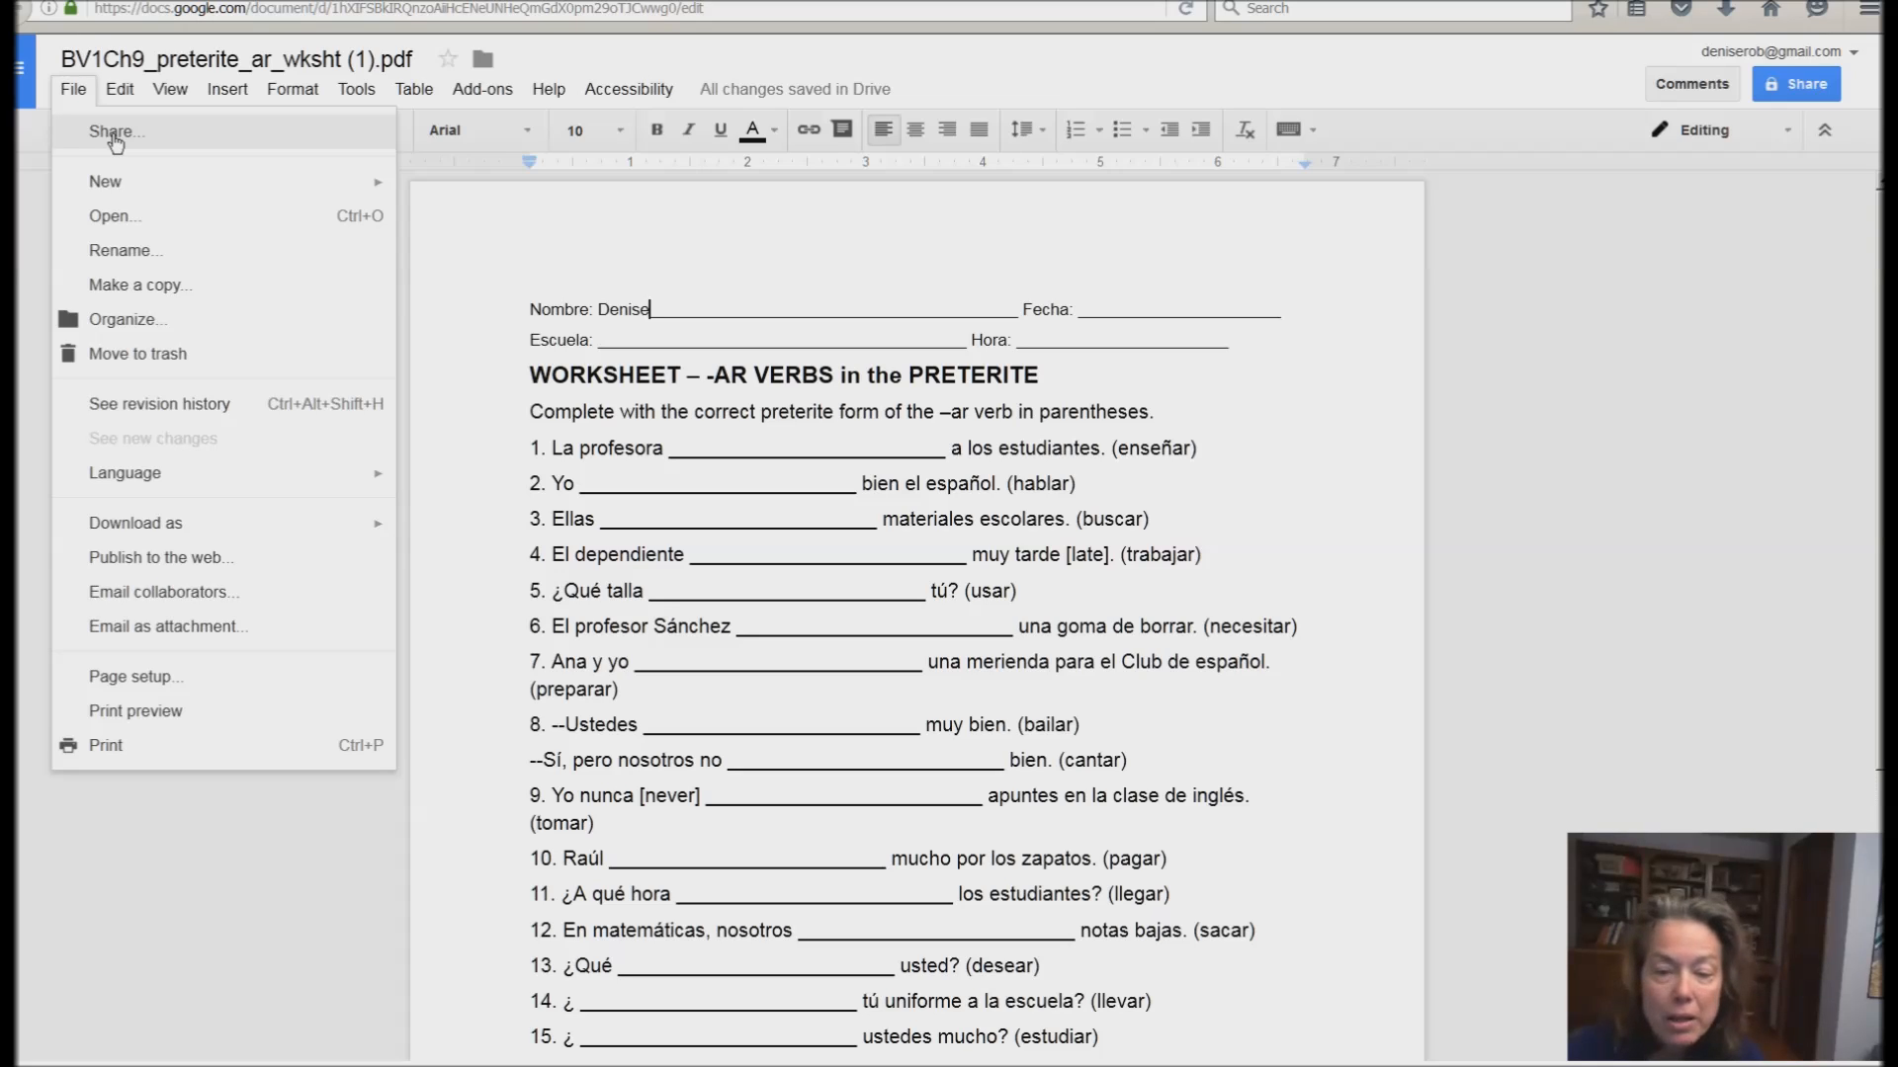
mouse_move(224, 173)
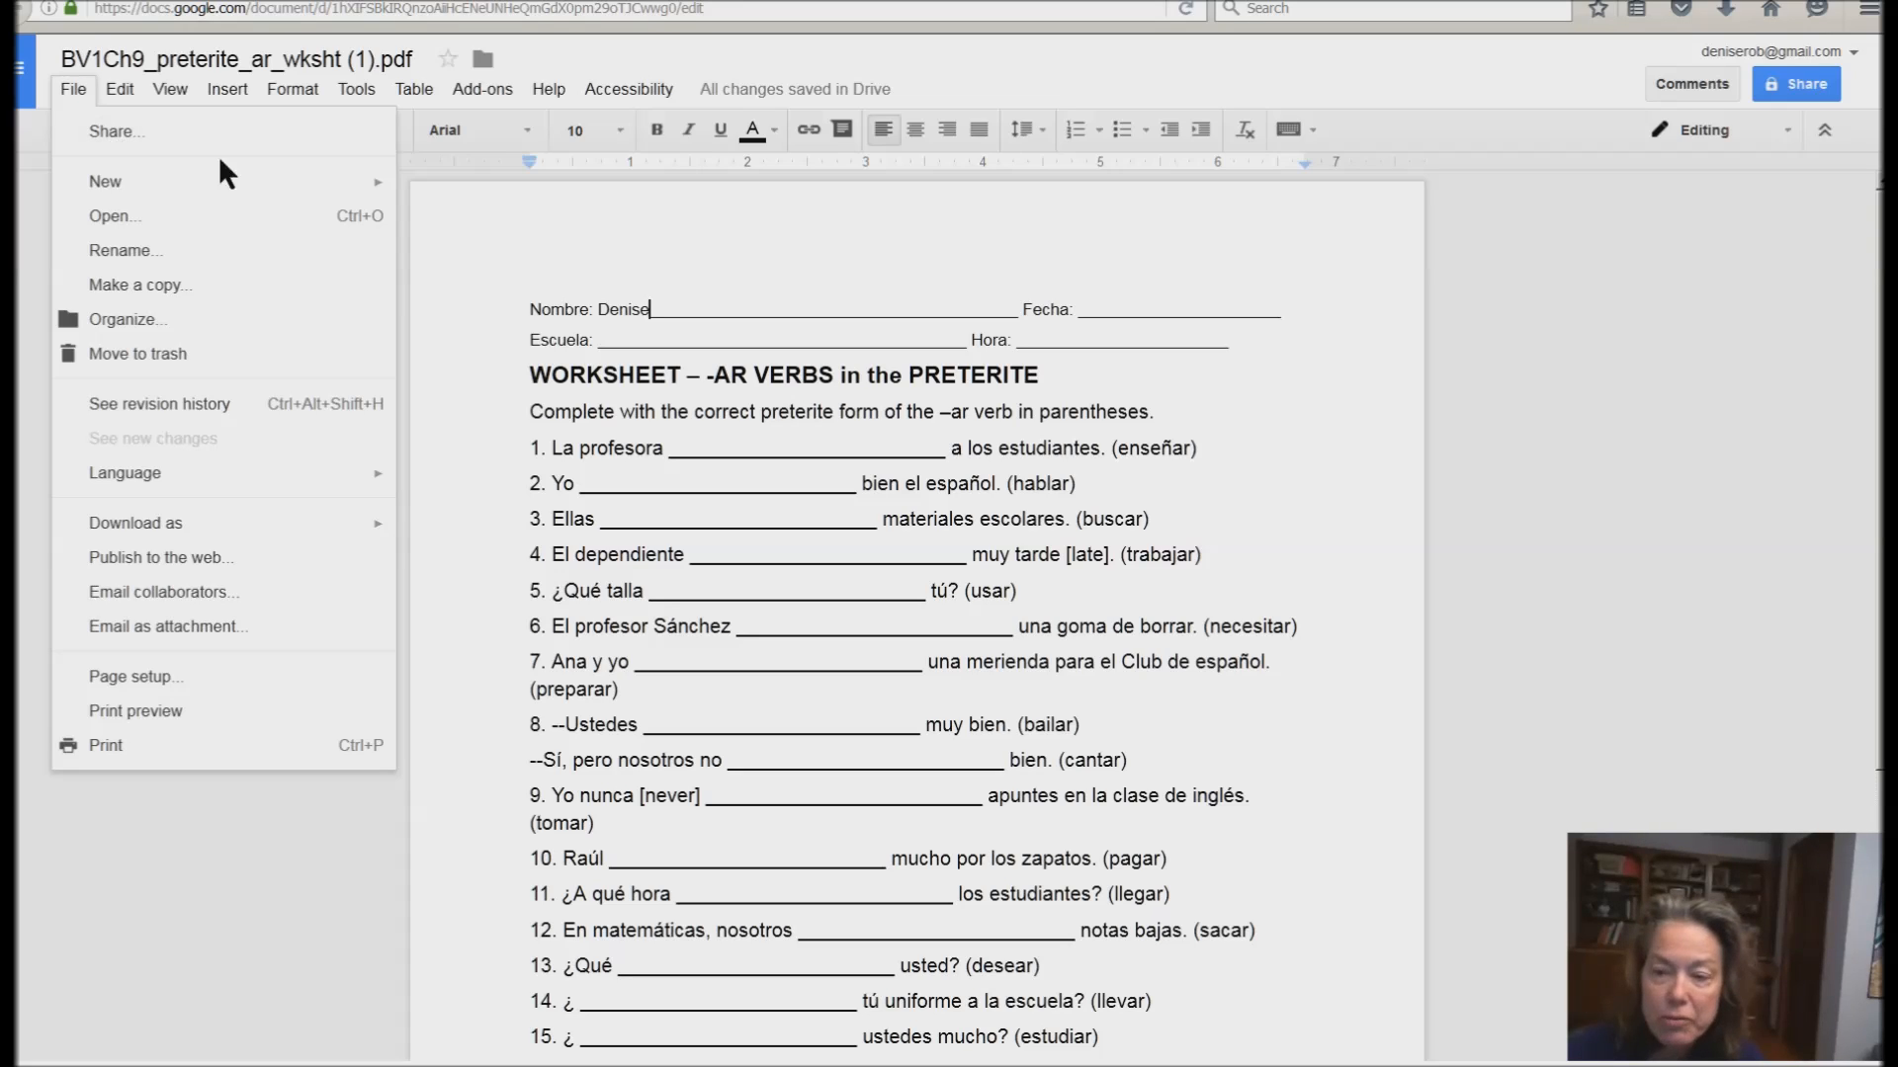